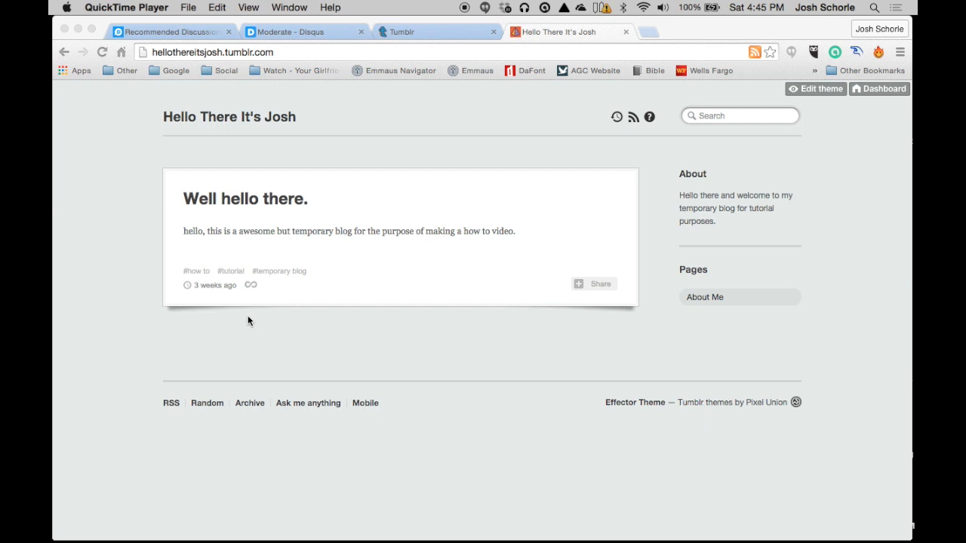
pyautogui.moveTo(294, 182)
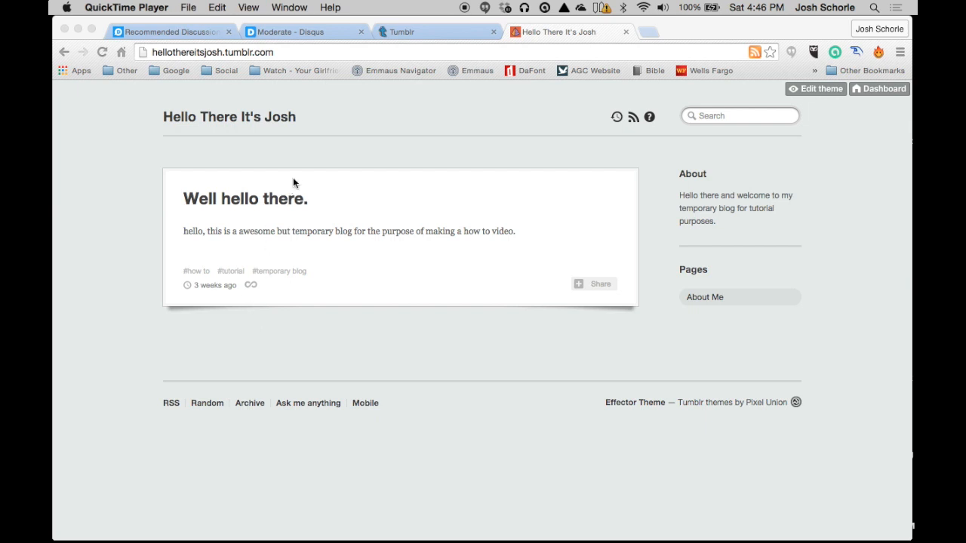
pyautogui.moveTo(308, 185)
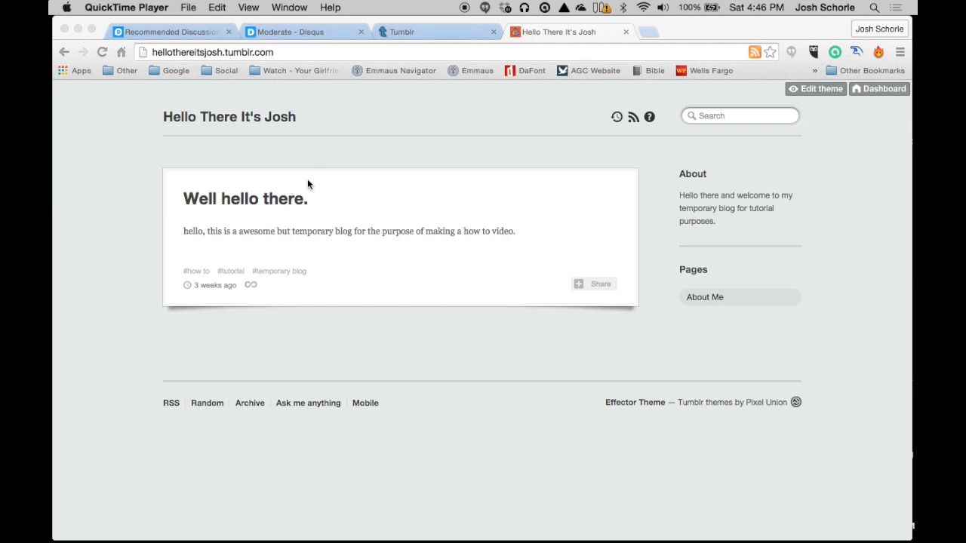
pyautogui.moveTo(198, 68)
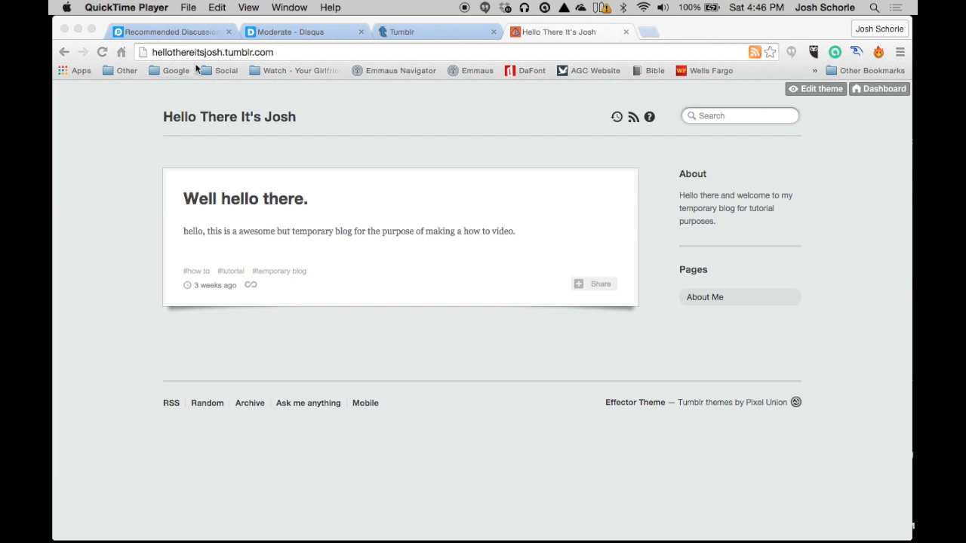
# Step: Go from the Disqus gear menu to Admin's site list and choose Add new site
pyautogui.click(170, 31)
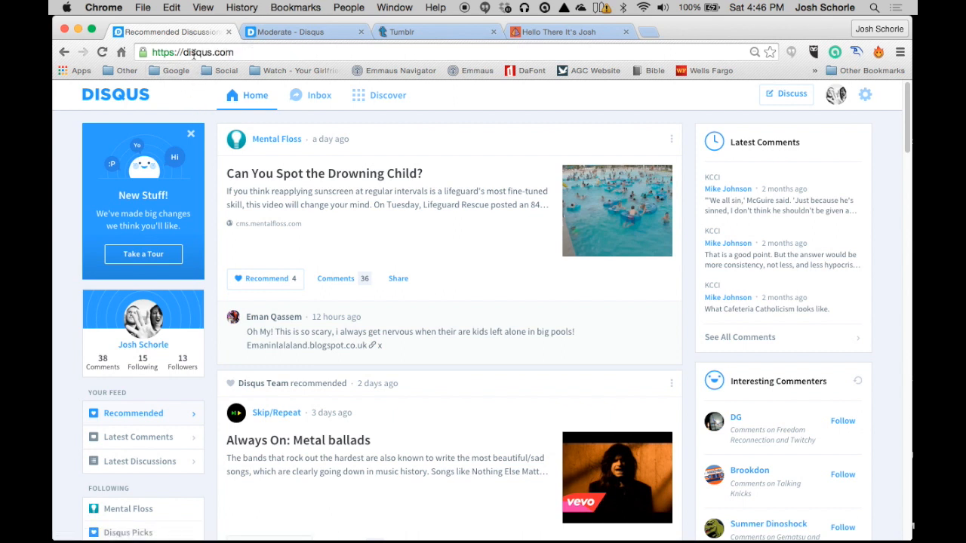
pyautogui.moveTo(197, 85)
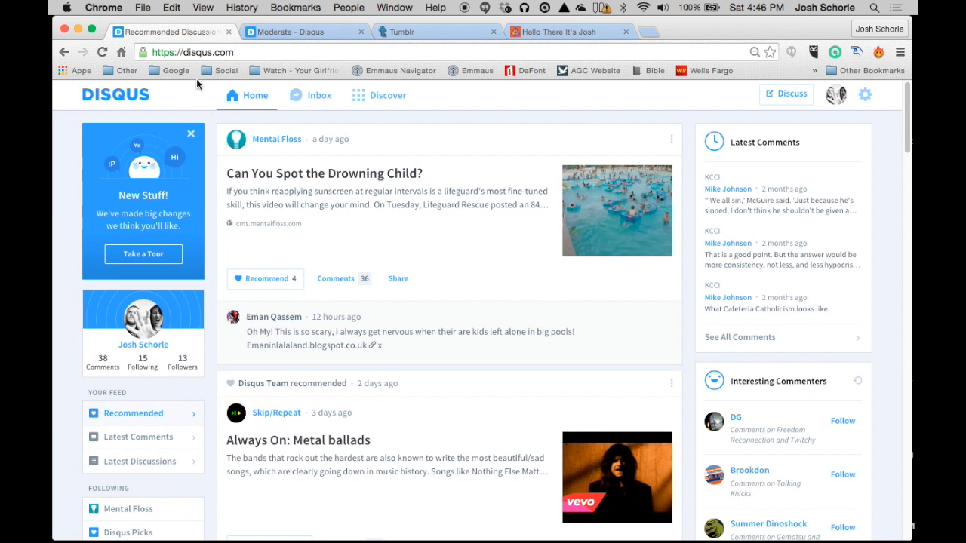
pyautogui.click(865, 95)
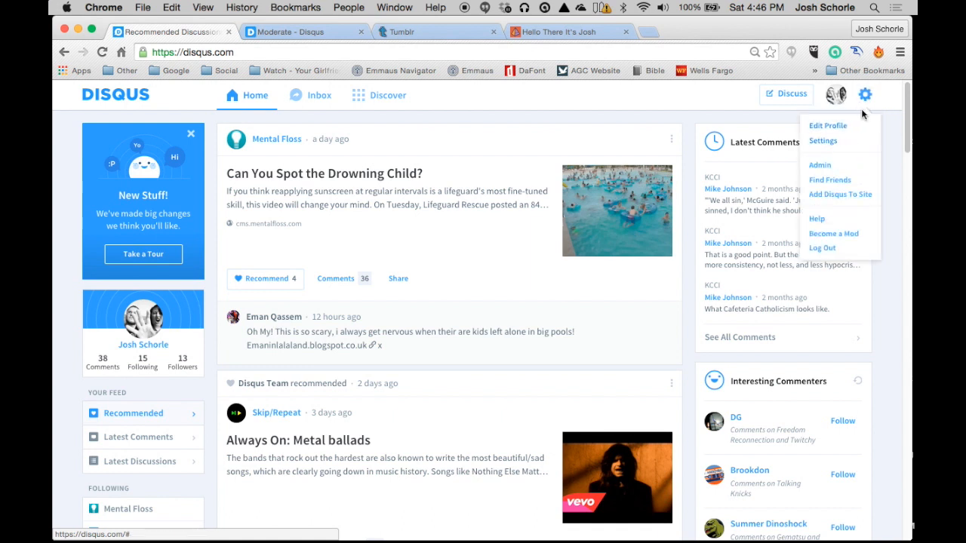
pyautogui.click(287, 32)
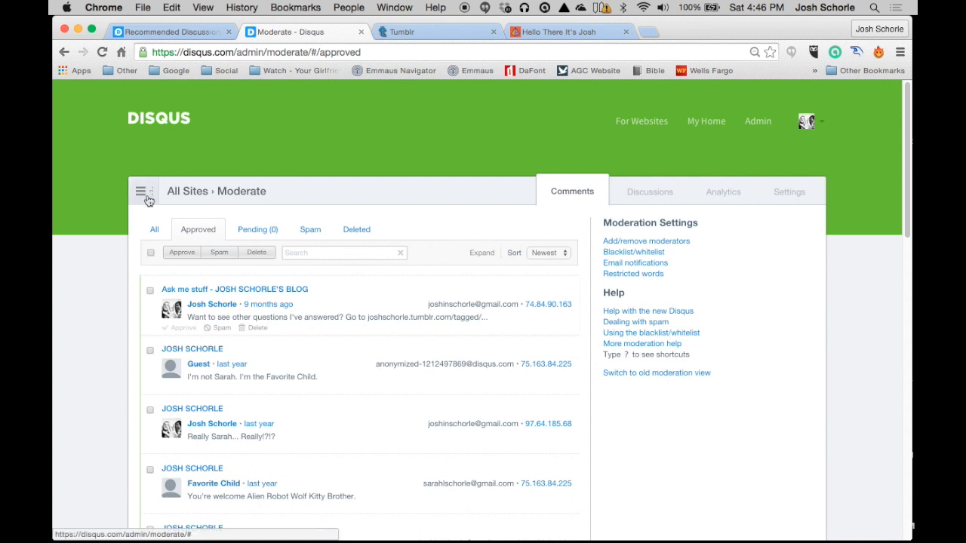
pyautogui.moveTo(149, 200)
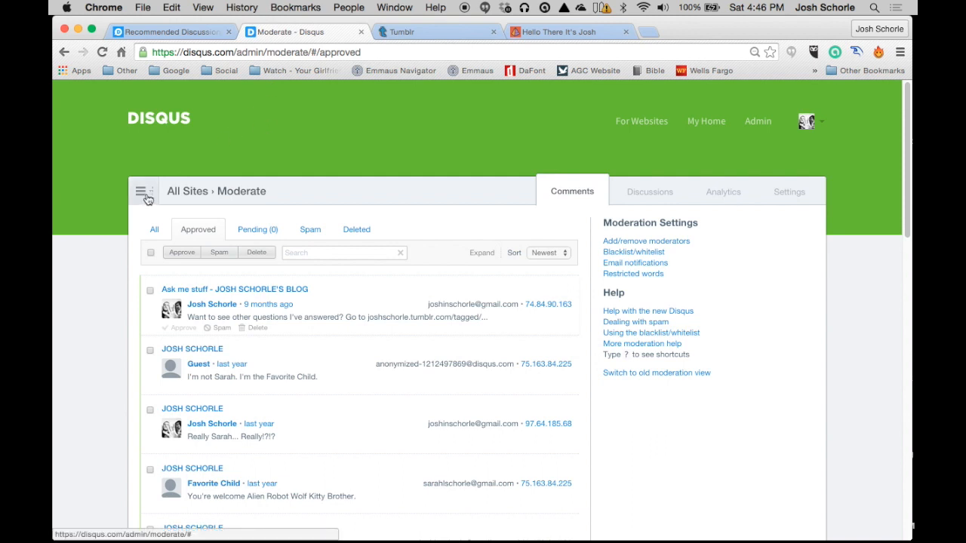
pyautogui.click(143, 191)
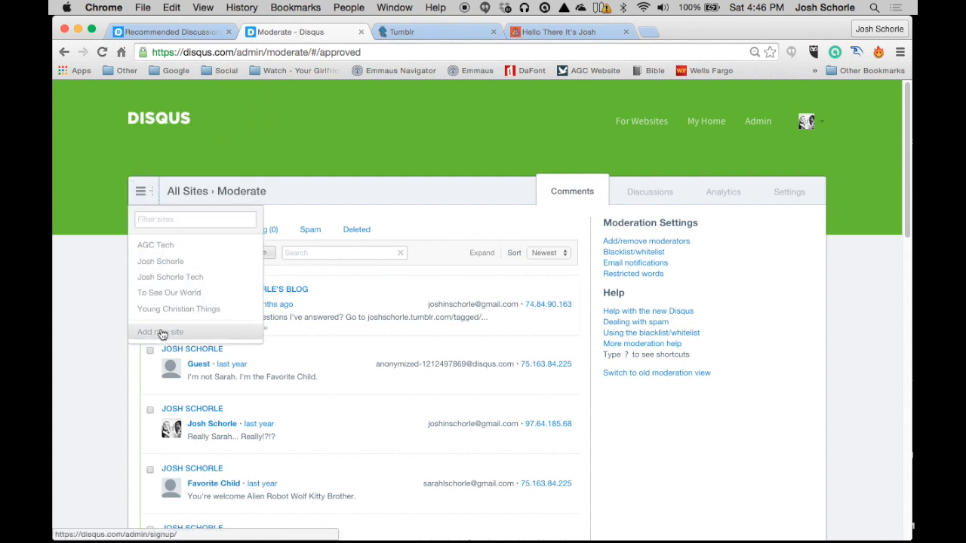
pyautogui.click(159, 332)
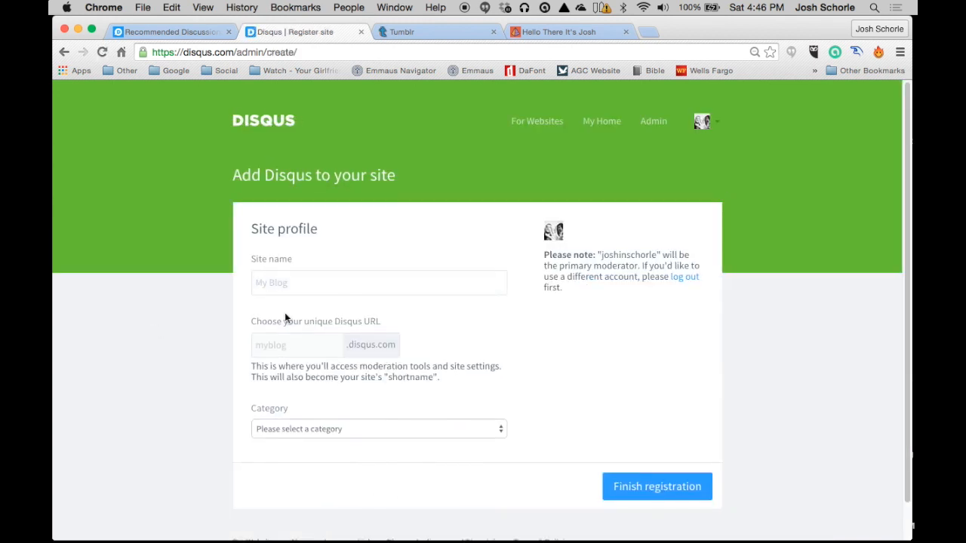
# Step: Enter site name 'Hello There It's Josh', choose the Tech category, and finish registration
pyautogui.write('Hello')
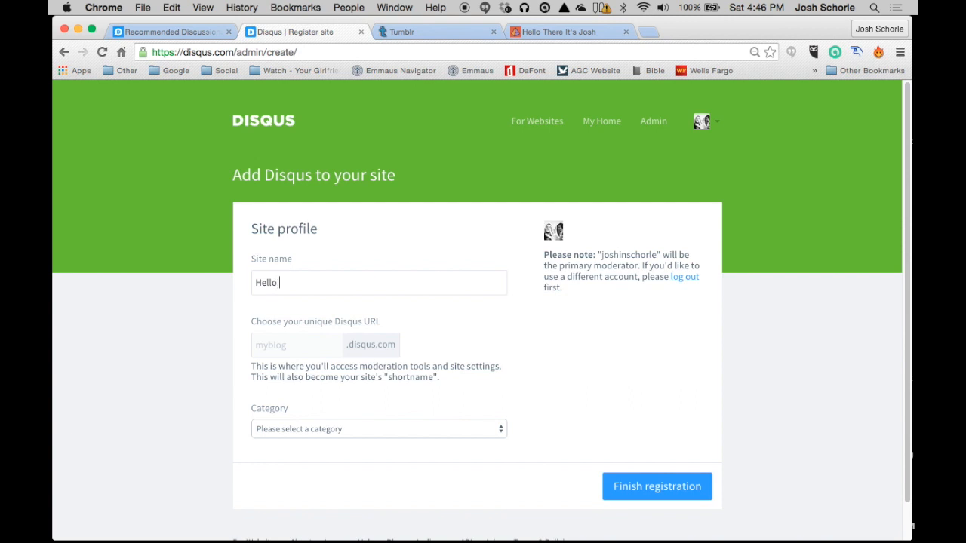
pyautogui.write("There It's")
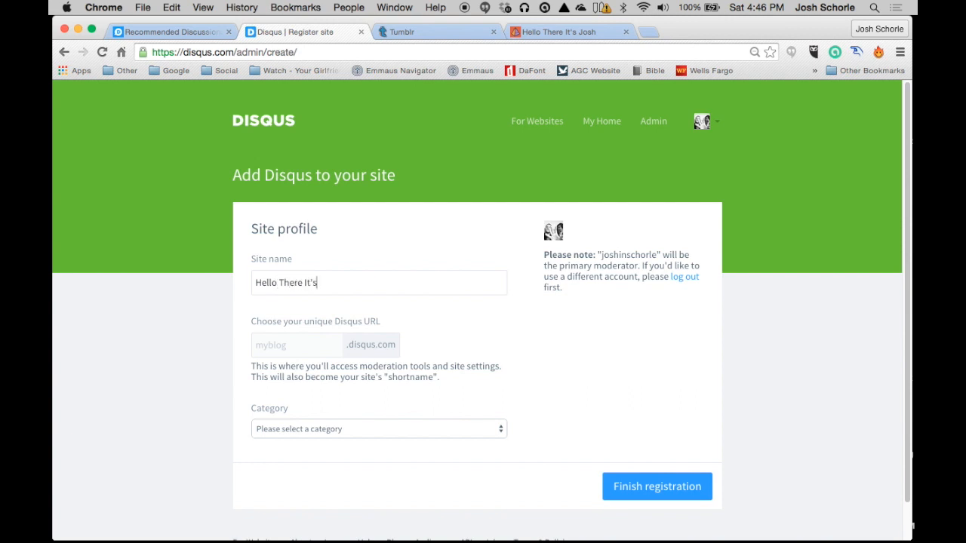
pyautogui.write('Josh')
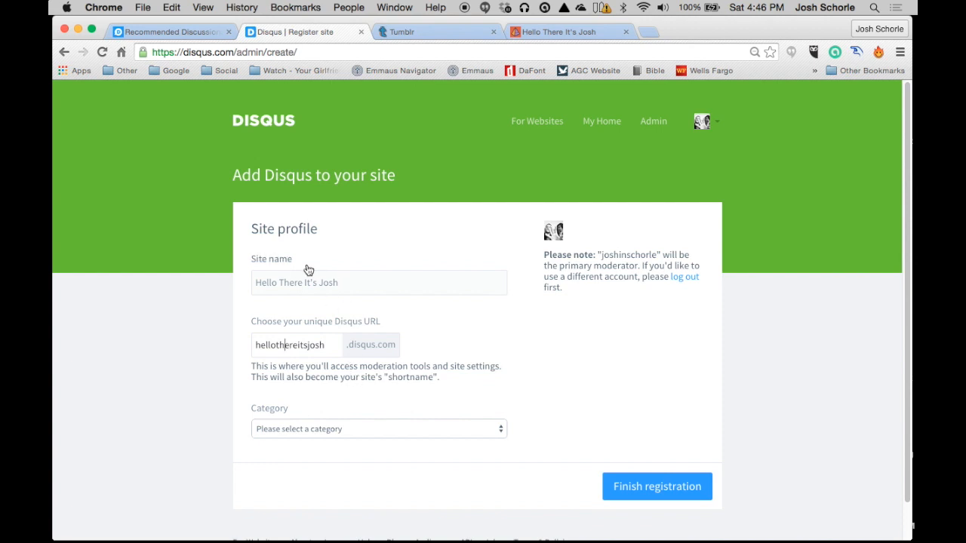
pyautogui.moveTo(409, 433)
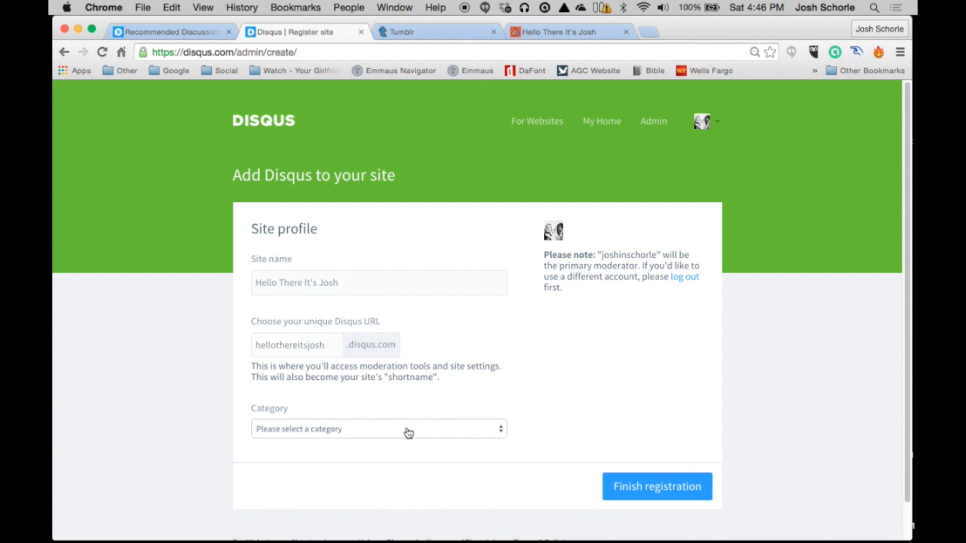
pyautogui.click(378, 429)
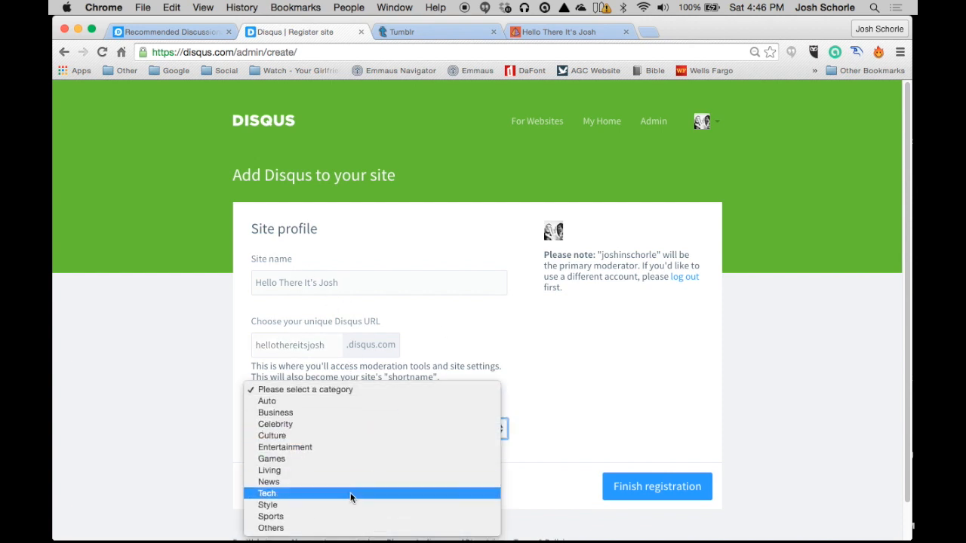
pyautogui.click(266, 492)
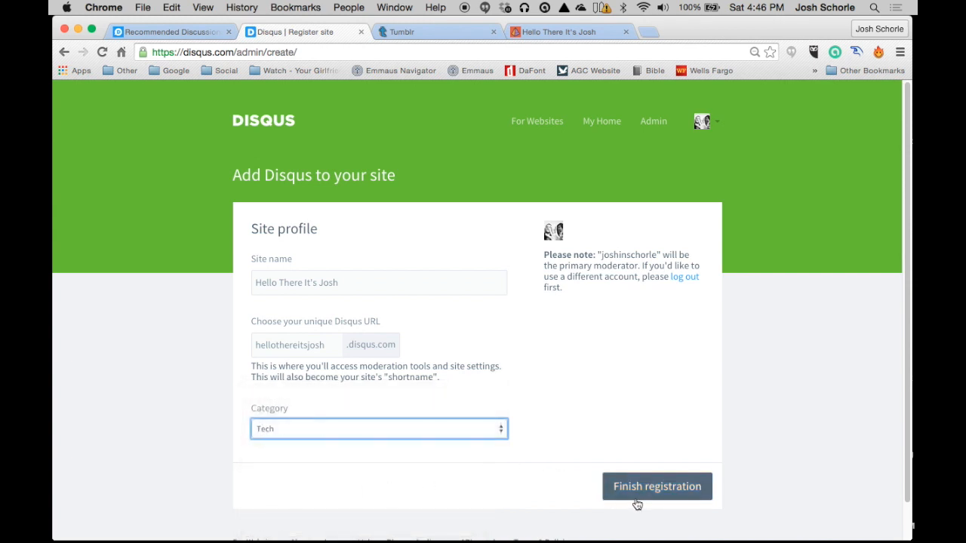
pyautogui.click(656, 486)
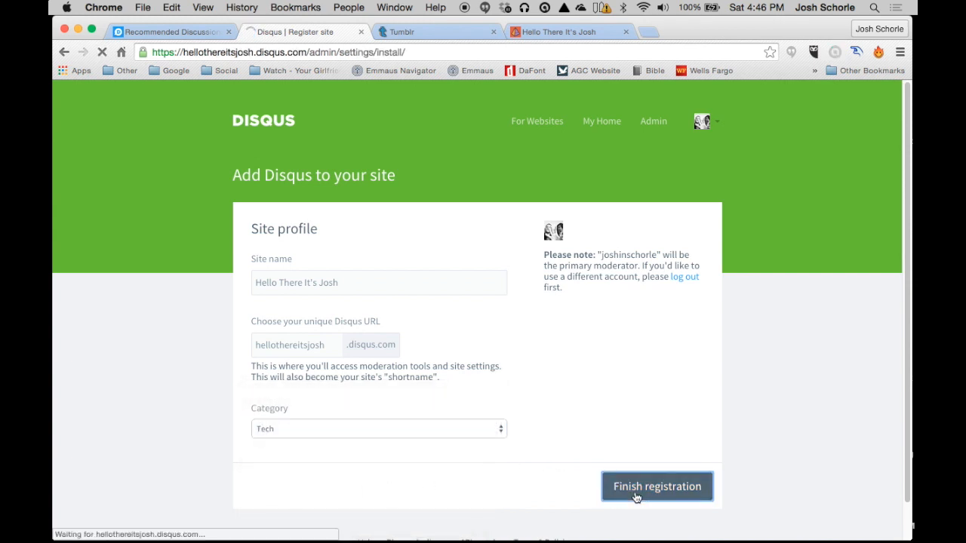
# Step: Pick Tumblr as the platform to show instructions with shortname hellothereitsjosh
pyautogui.click(656, 486)
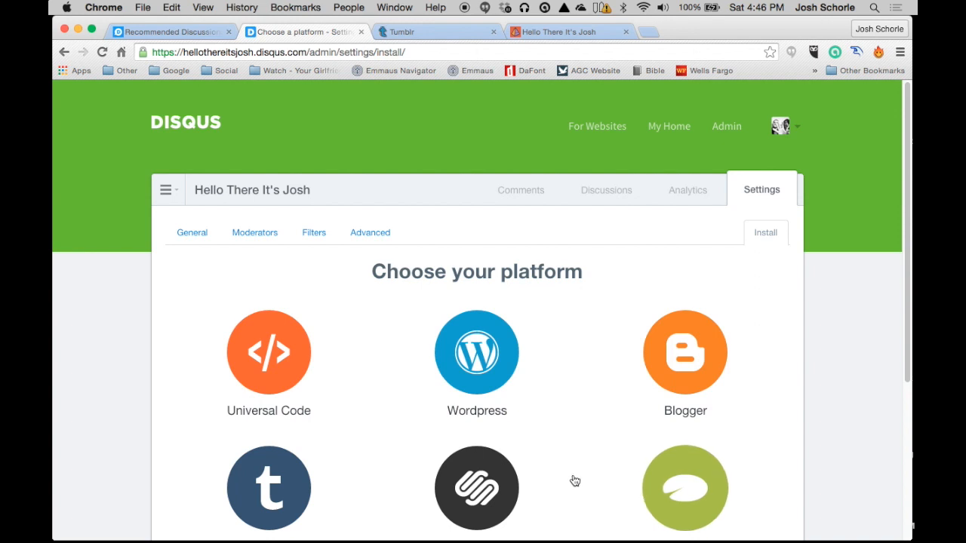
pyautogui.scroll(-3)
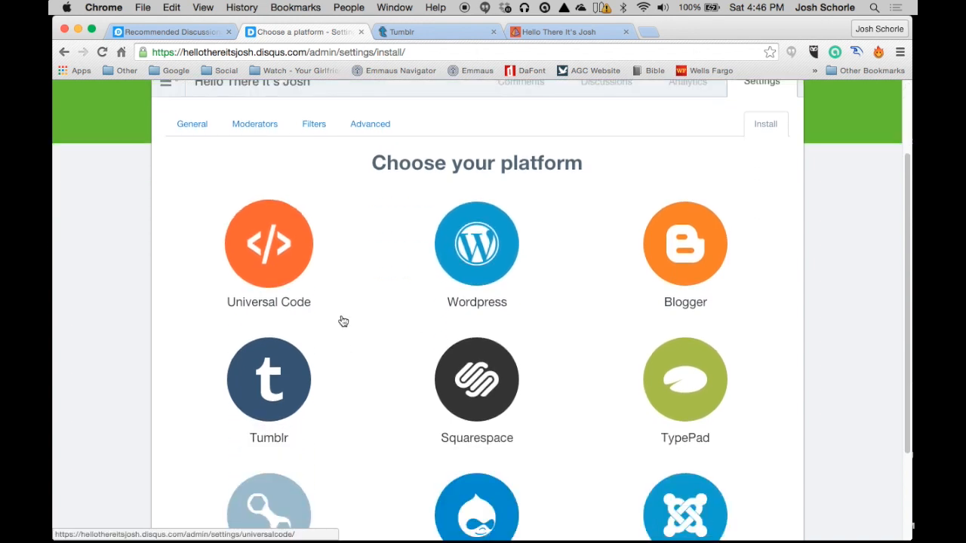
pyautogui.moveTo(313, 337)
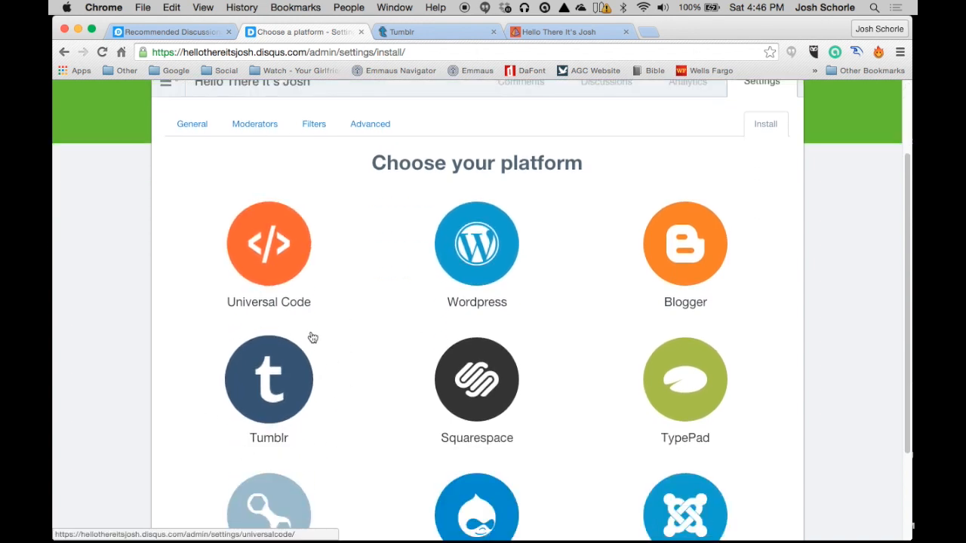
pyautogui.click(268, 380)
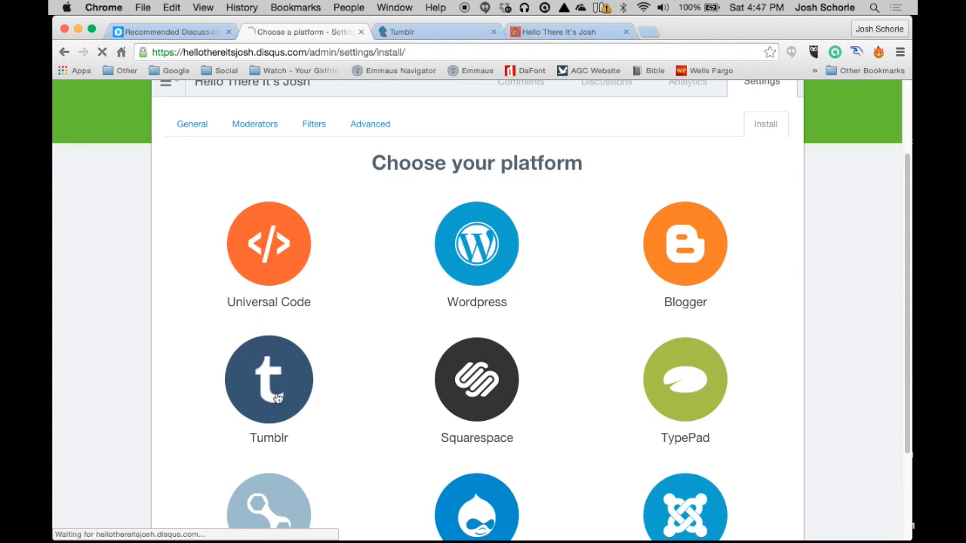
pyautogui.click(268, 380)
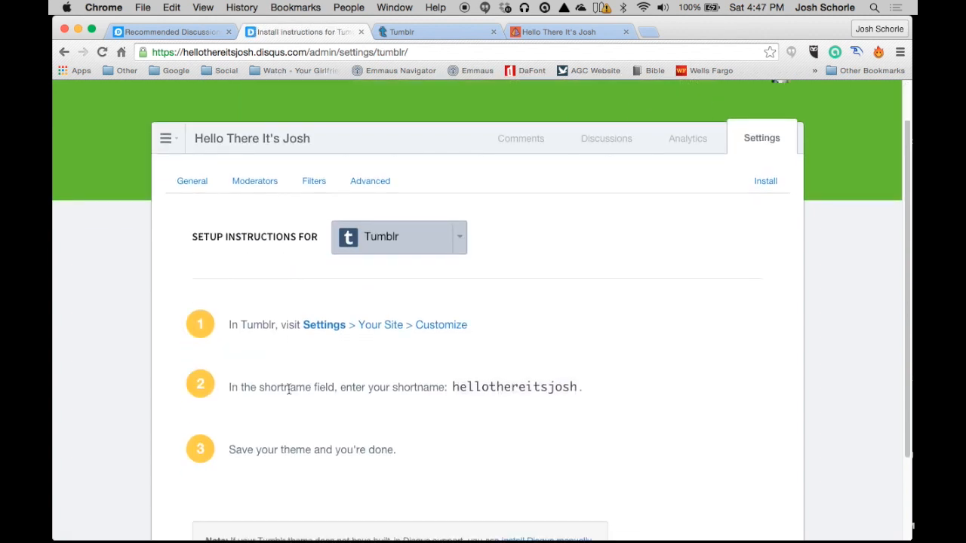
pyautogui.moveTo(371, 381)
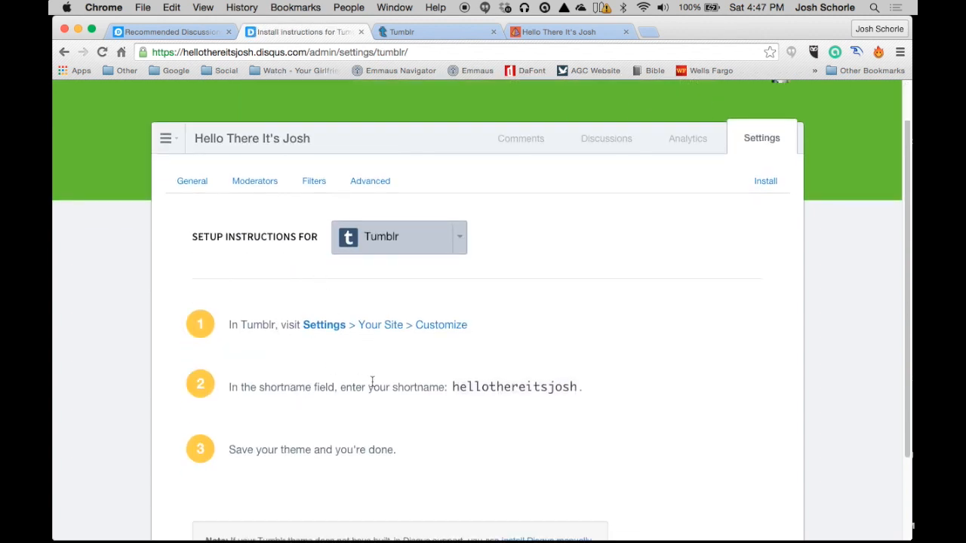
pyautogui.moveTo(379, 364)
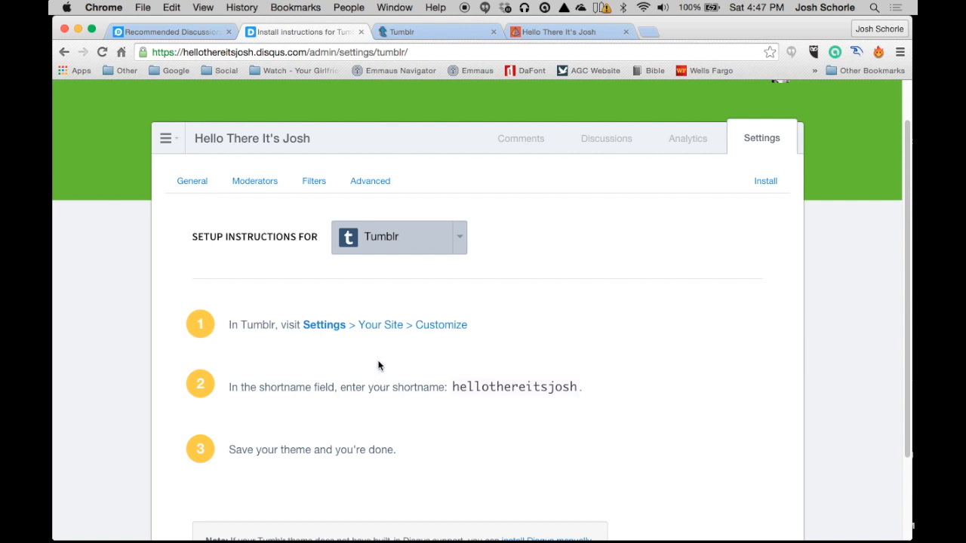
pyautogui.moveTo(388, 305)
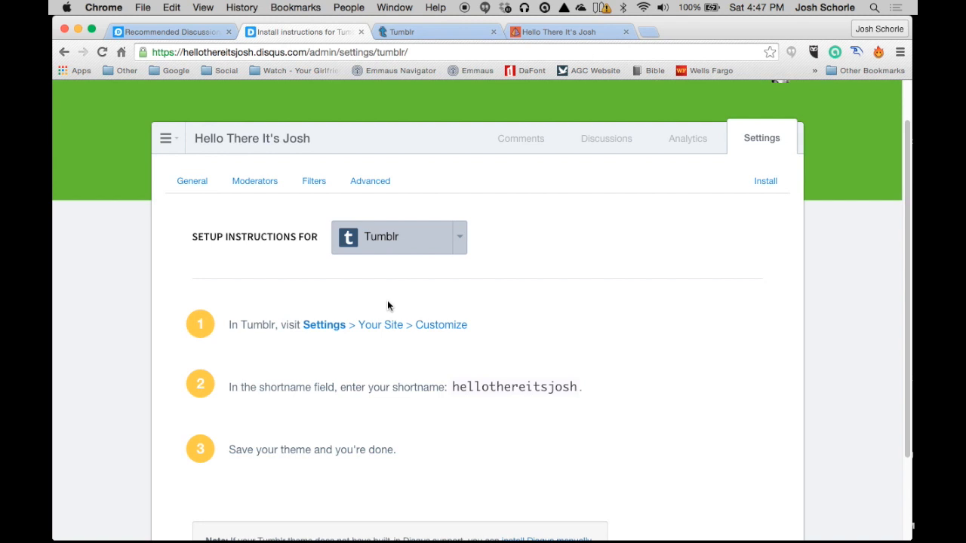
pyautogui.moveTo(614, 52)
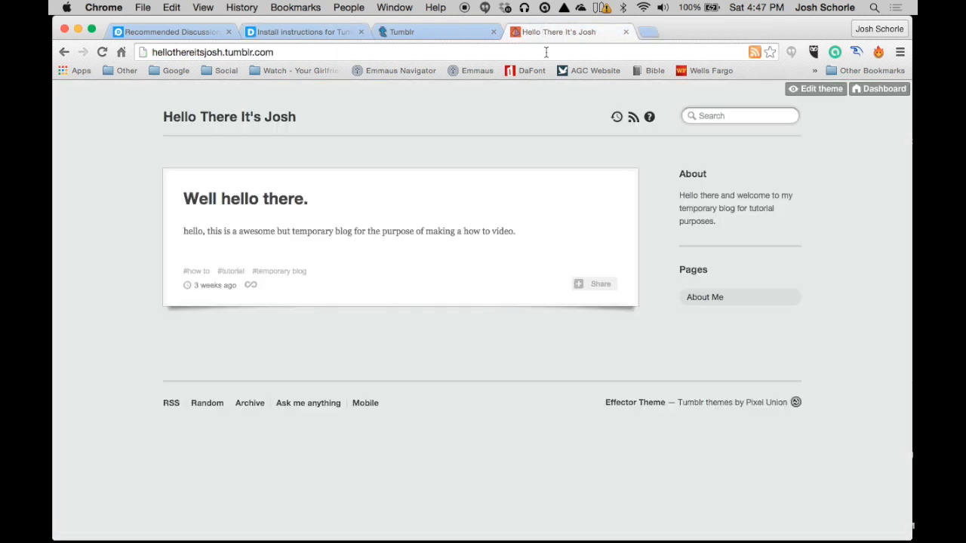
pyautogui.moveTo(468, 144)
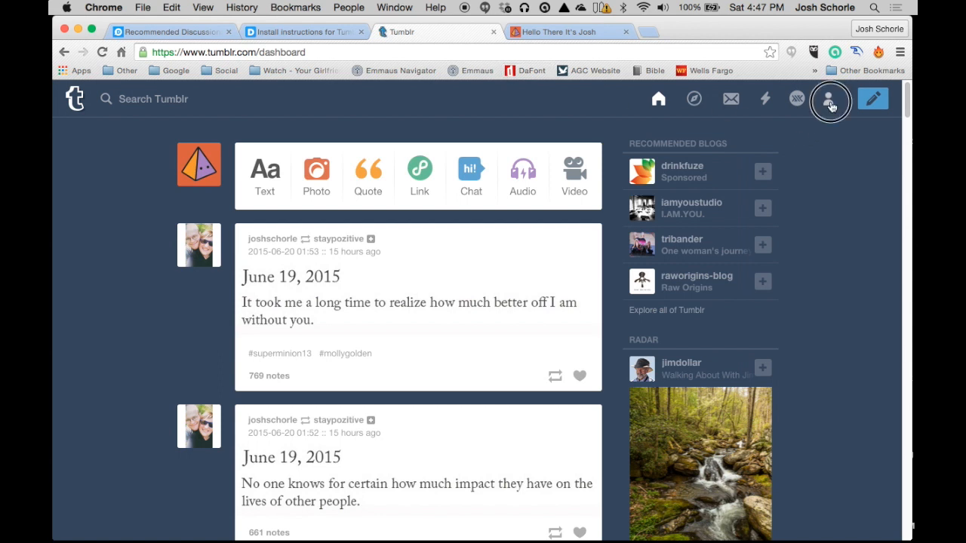
# Step: Open the Tumblr account menu listing the hellothereitsjosh blog and its options
pyautogui.click(828, 99)
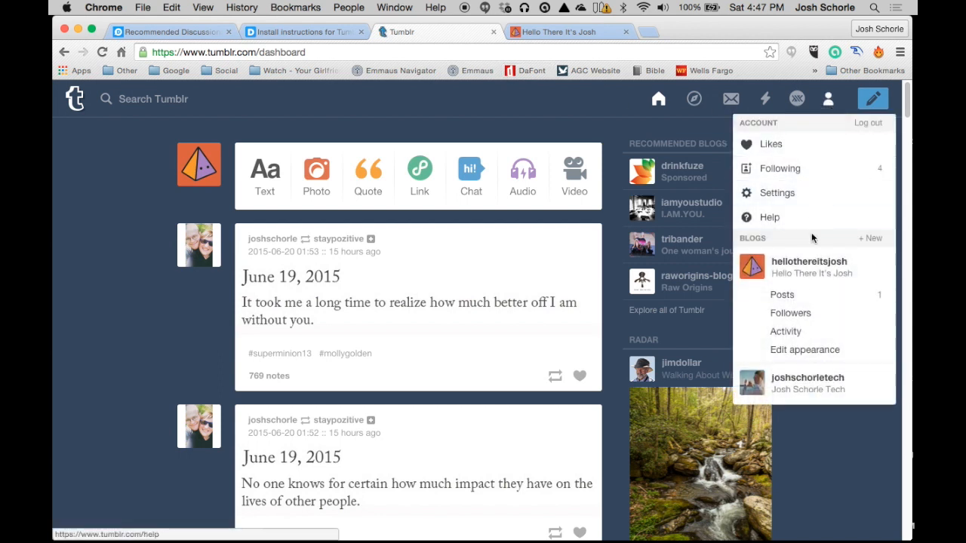
pyautogui.moveTo(784, 331)
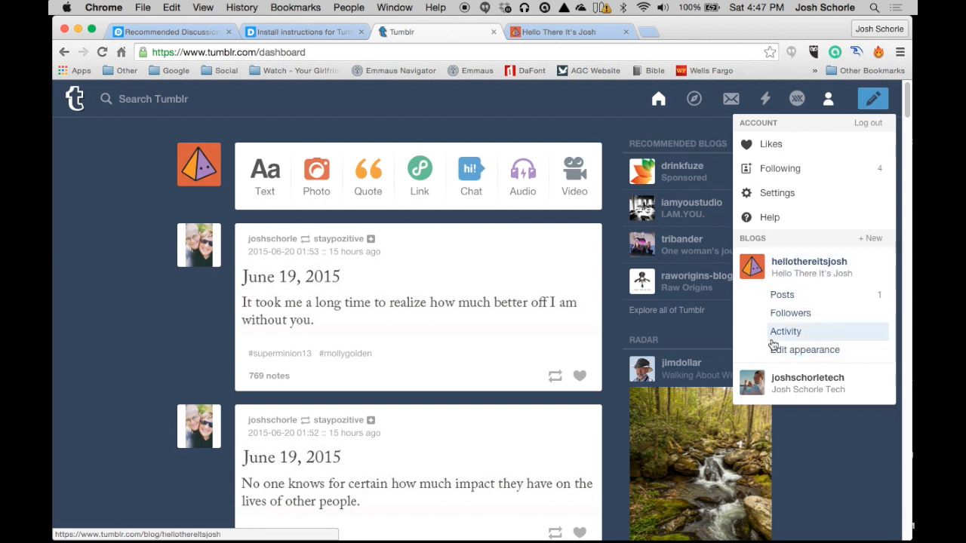
pyautogui.moveTo(790, 313)
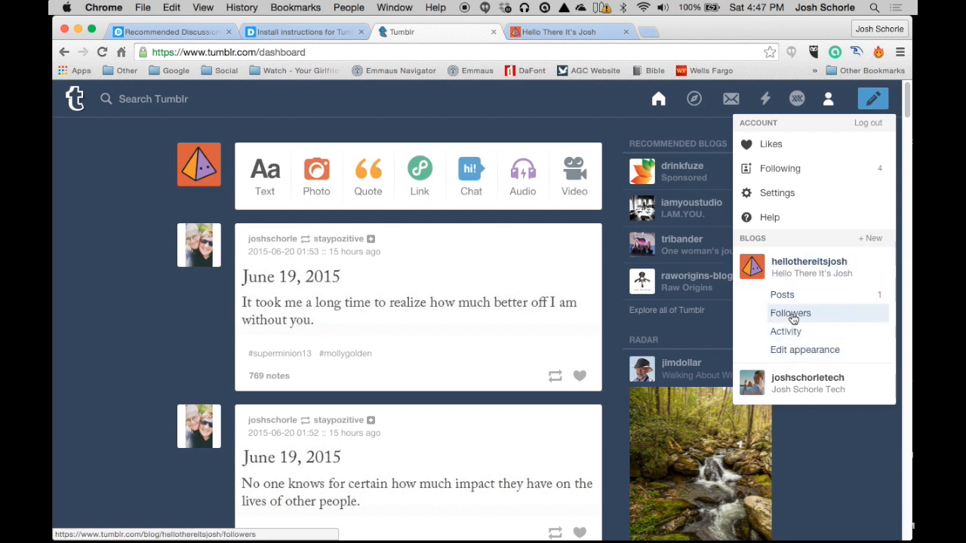
pyautogui.moveTo(802, 331)
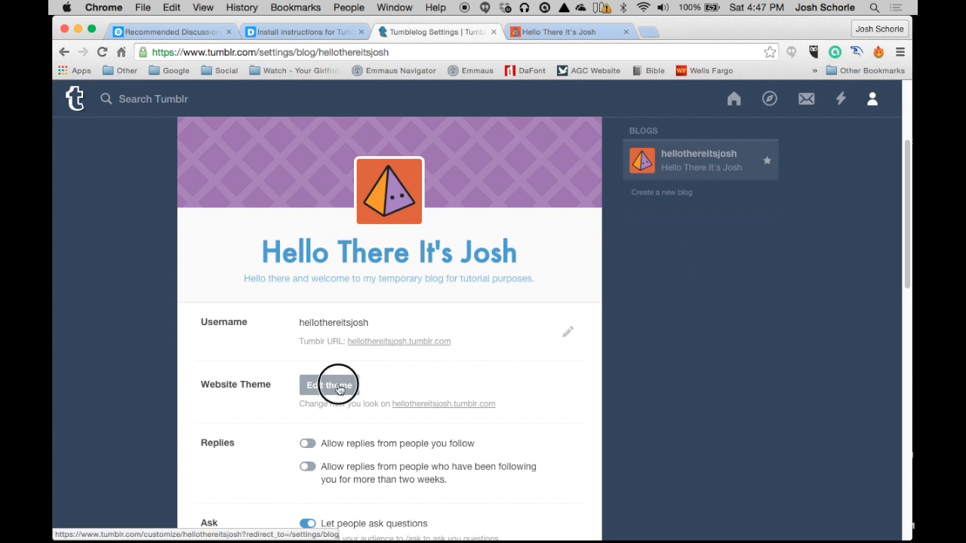
# Step: Open Edit theme for the blog and scroll the theme options toward Disqus Shortname
pyautogui.click(332, 385)
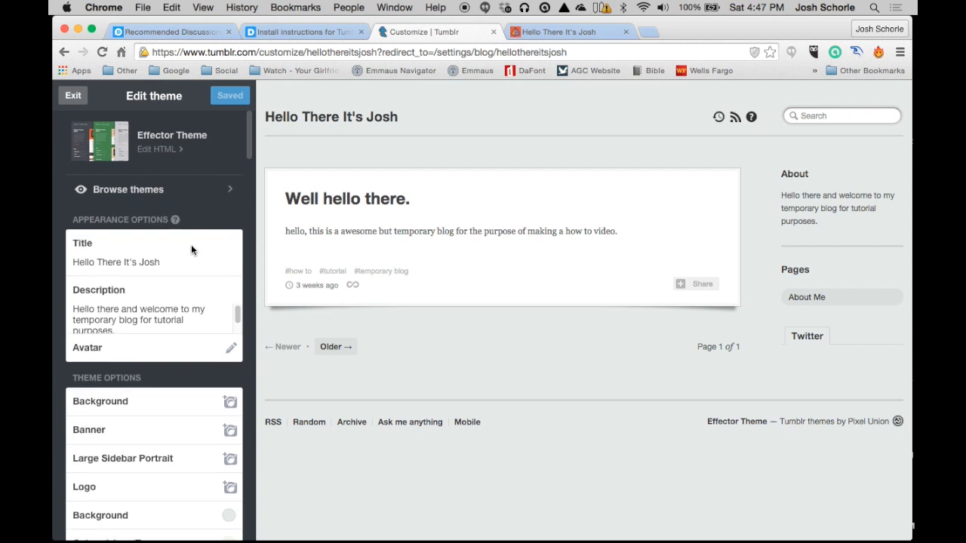
pyautogui.scroll(-3)
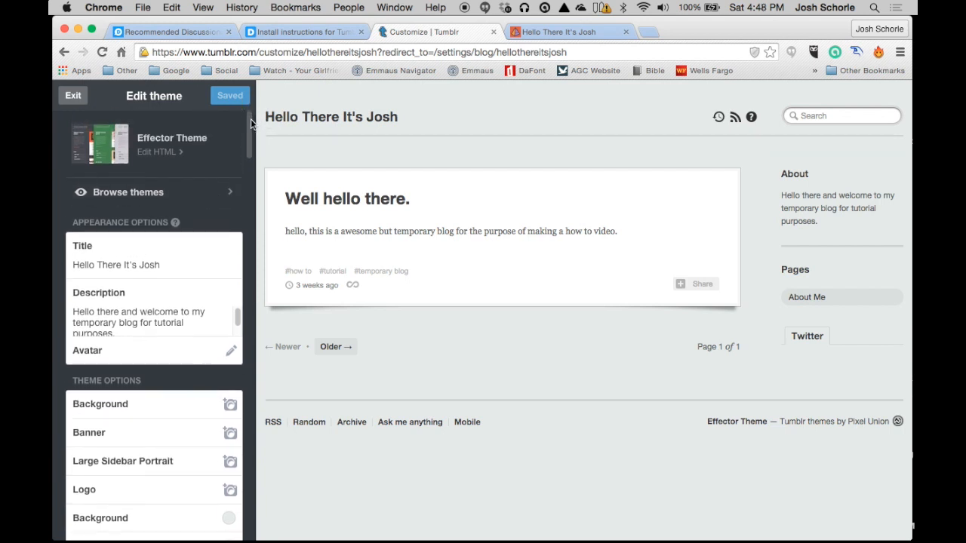
pyautogui.scroll(-3)
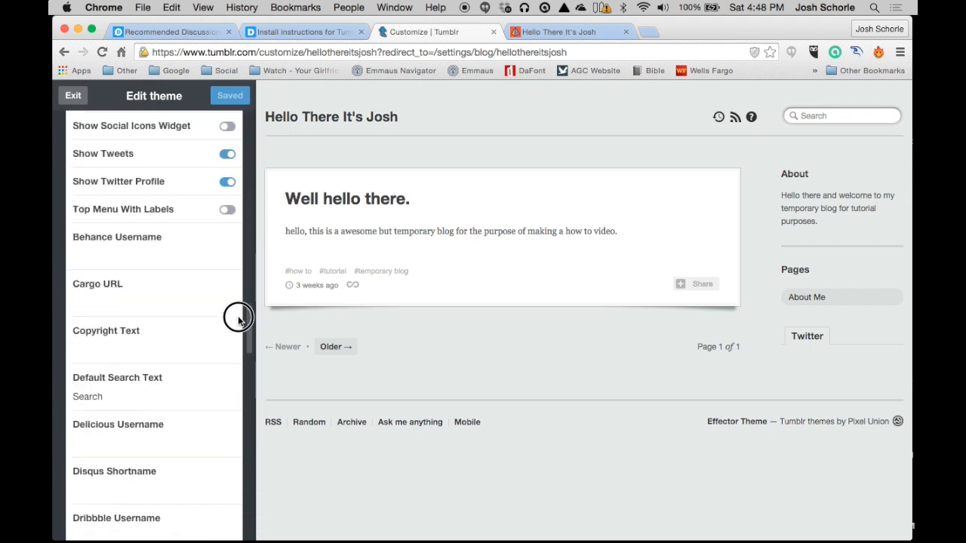
pyautogui.scroll(-3)
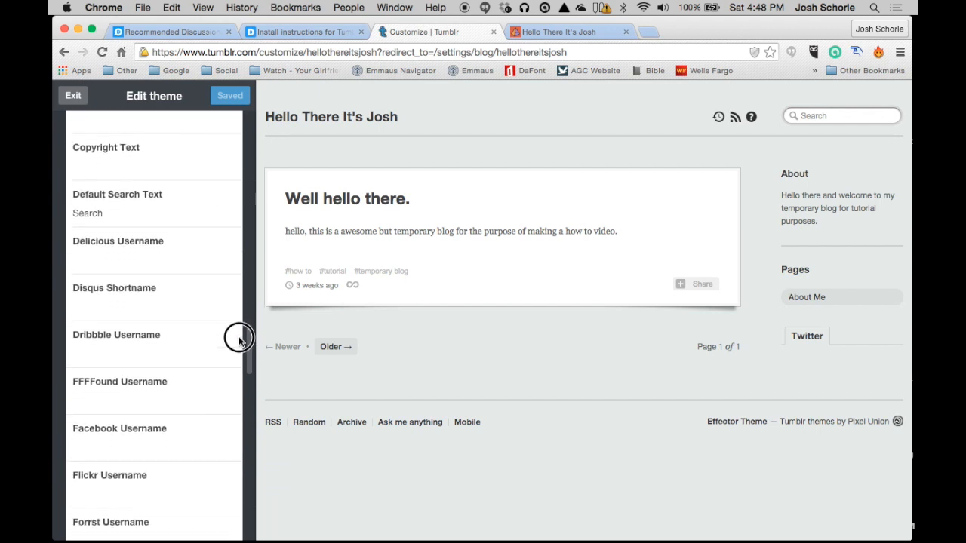
pyautogui.moveTo(119, 289)
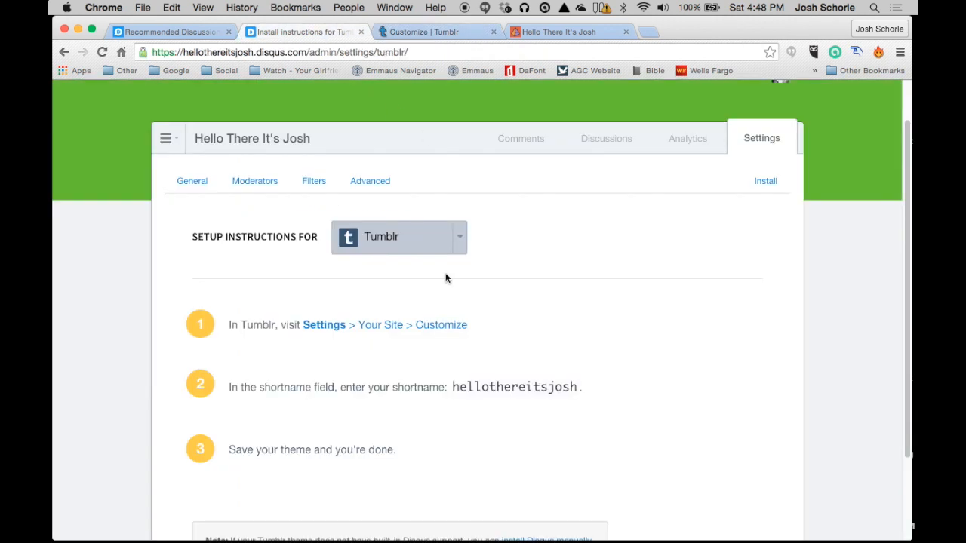
pyautogui.moveTo(455, 409)
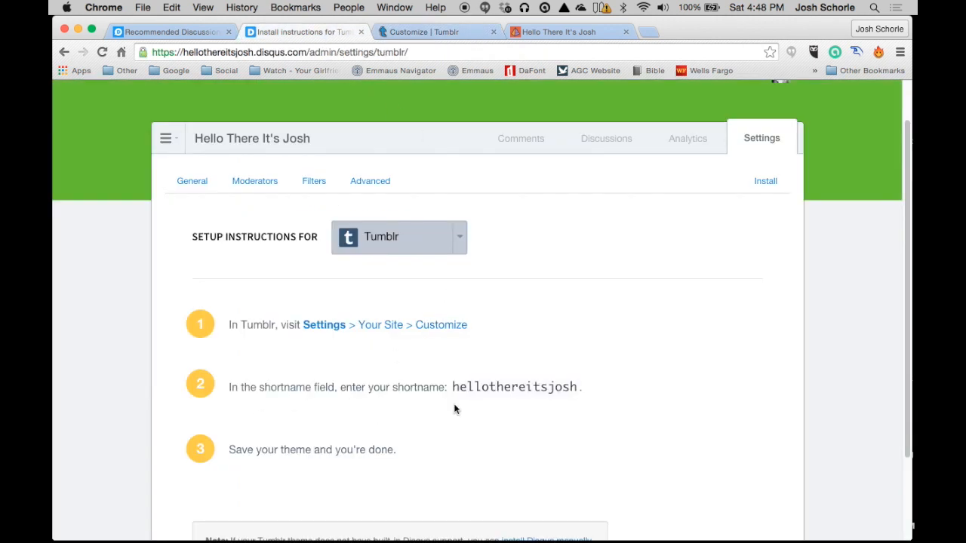
# Step: Enter hellothereitsjosh as the theme's Disqus Shortname and save the theme
pyautogui.doubleClick(515, 386)
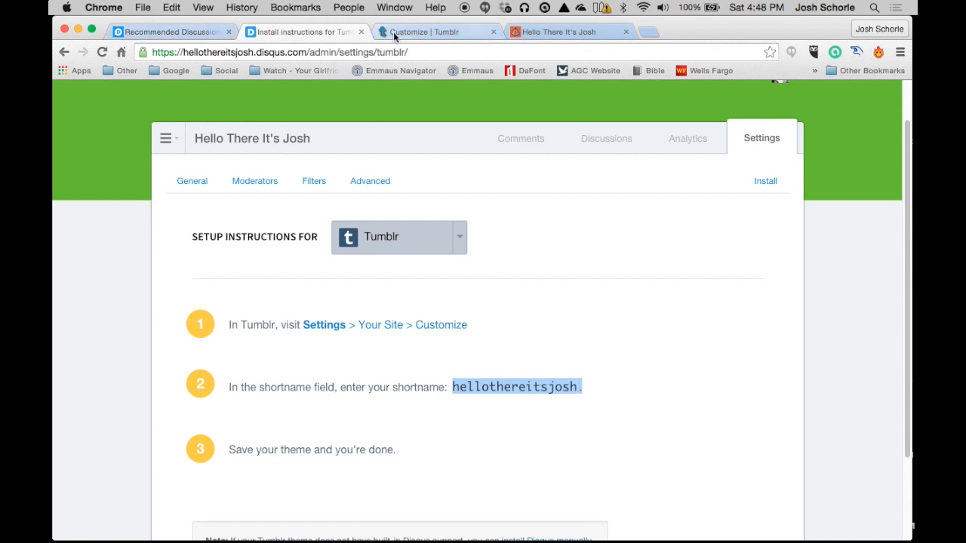
pyautogui.click(434, 31)
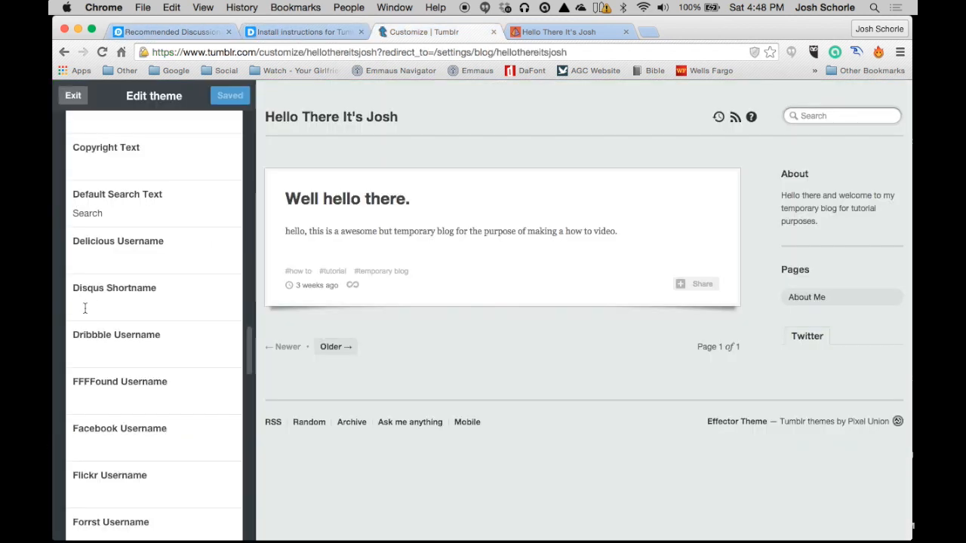
pyautogui.write('hellothereitsjosh')
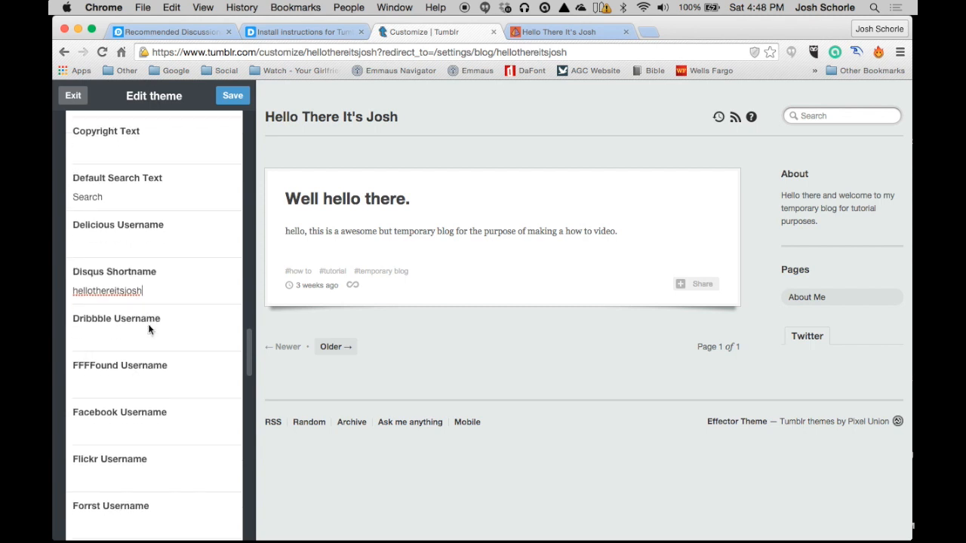
pyautogui.scroll(-3)
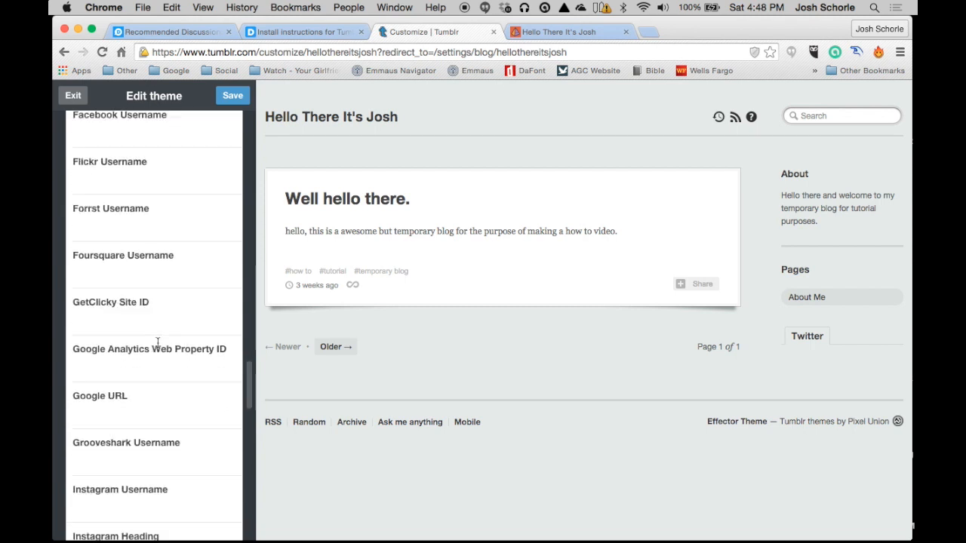
pyautogui.scroll(-3)
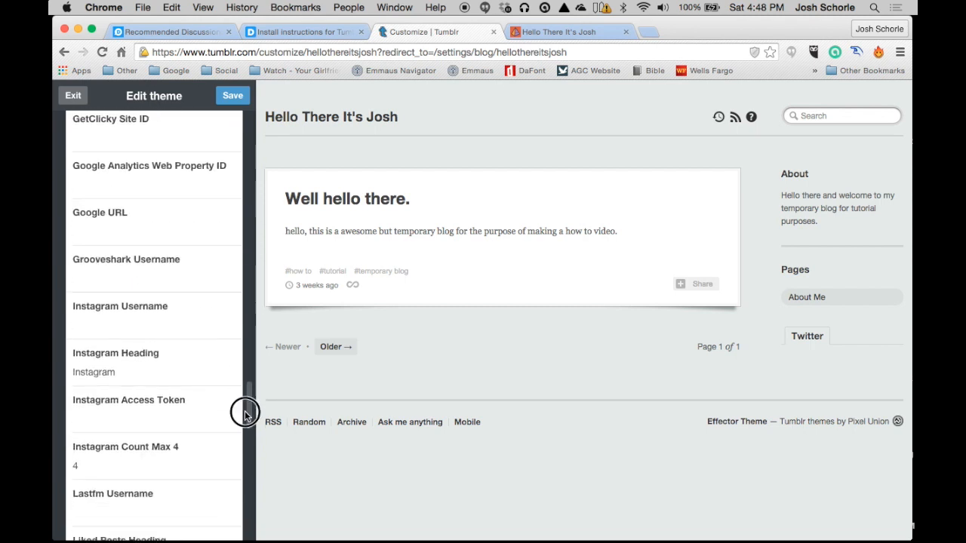
pyautogui.scroll(-3)
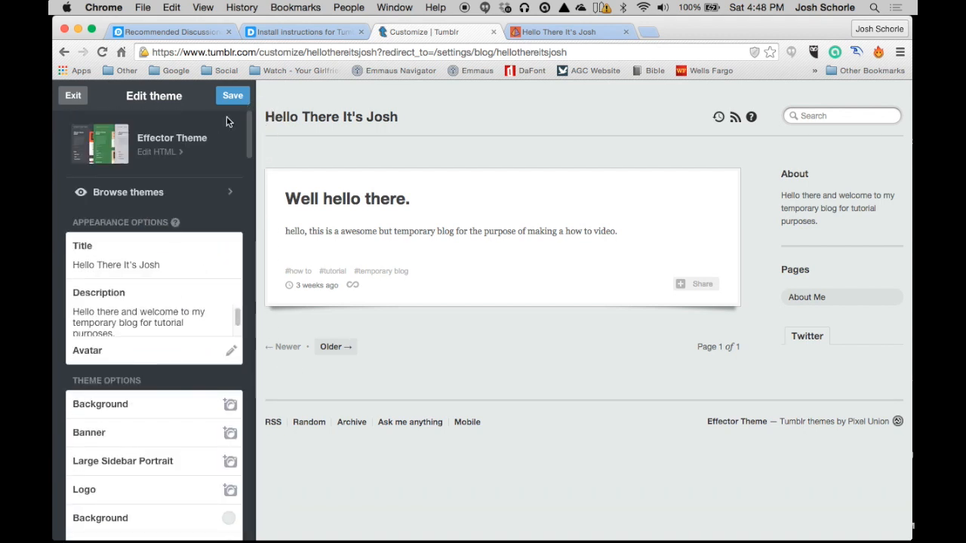
pyautogui.click(231, 95)
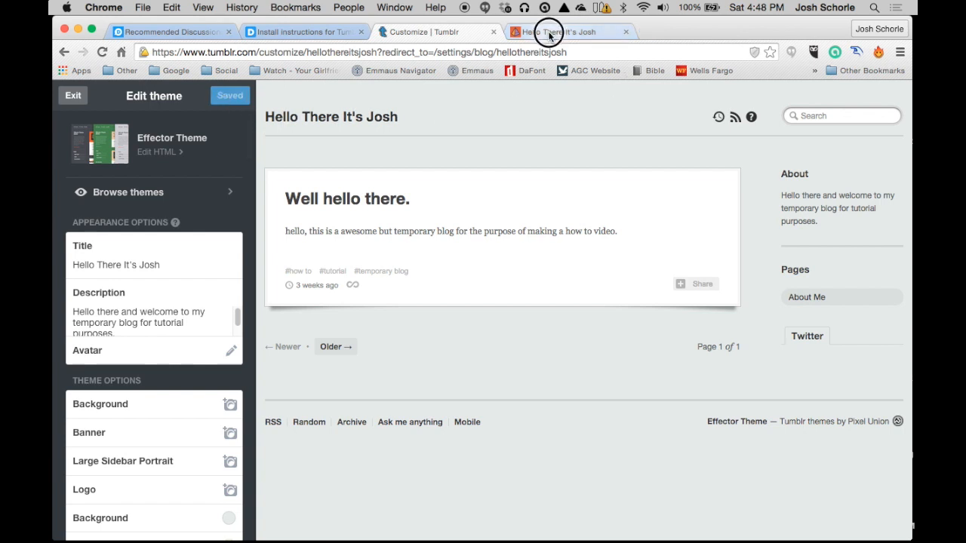
# Step: Open the live 'Well hello there' post and scroll down to its Disqus comments
pyautogui.click(570, 32)
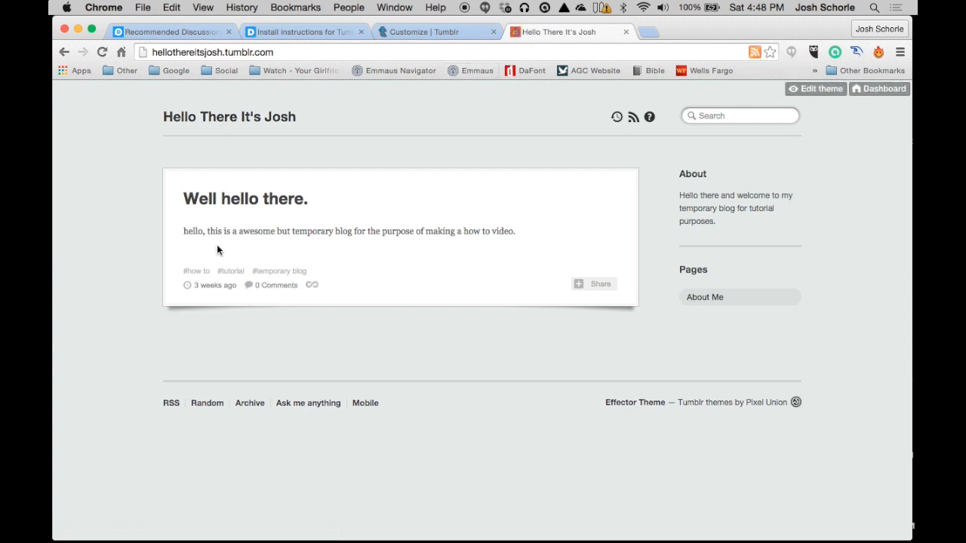
pyautogui.moveTo(211, 286)
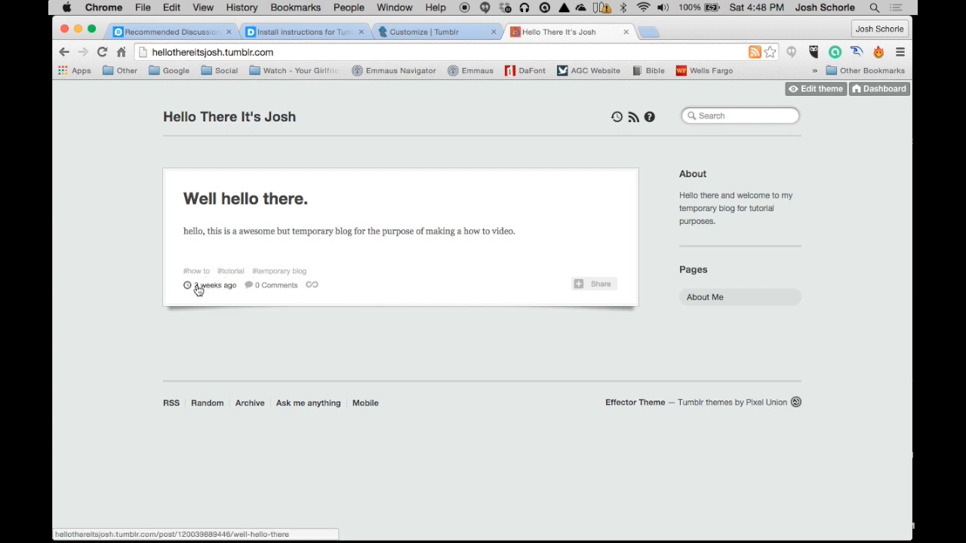
pyautogui.click(275, 285)
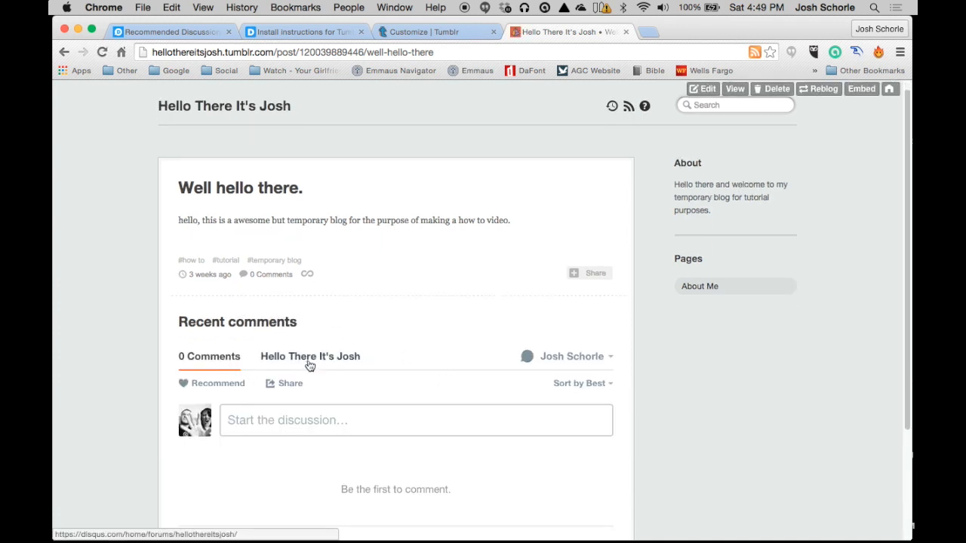
pyautogui.scroll(-3)
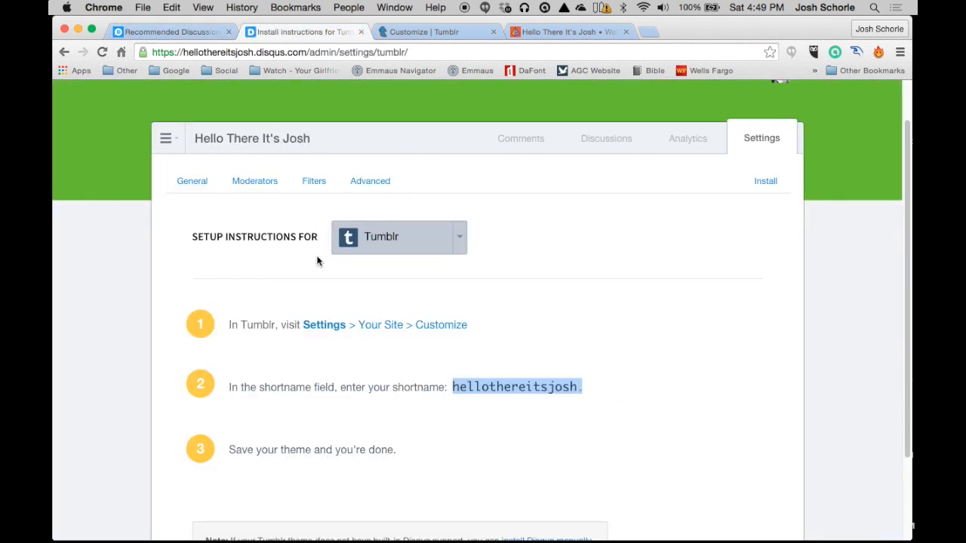
# Step: Open Disqus General settings and keep the colour scheme on Auto
pyautogui.click(191, 181)
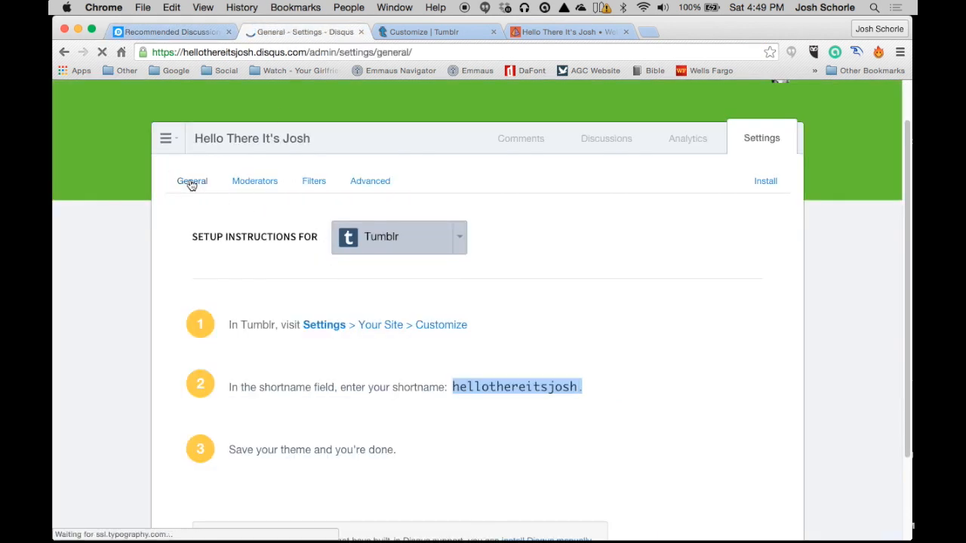
pyautogui.click(193, 181)
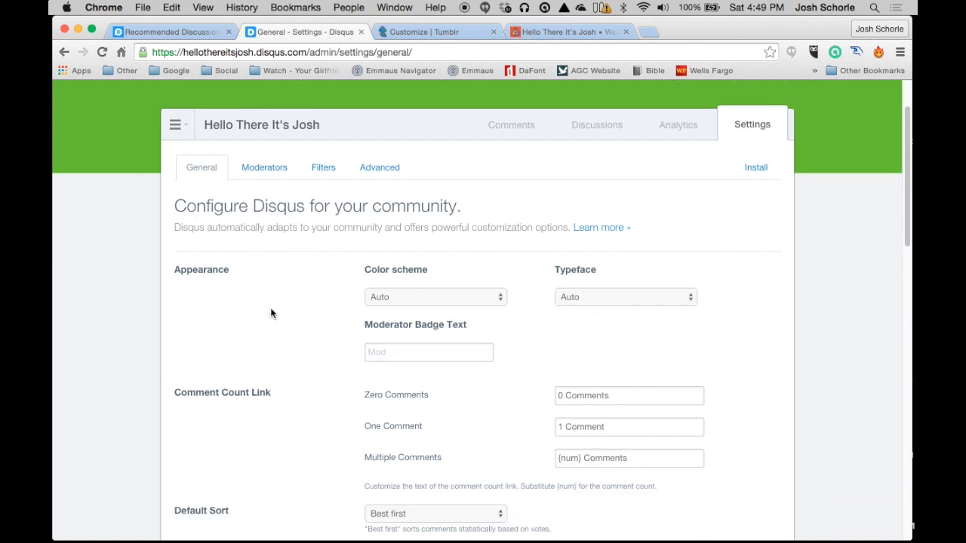
pyautogui.click(435, 297)
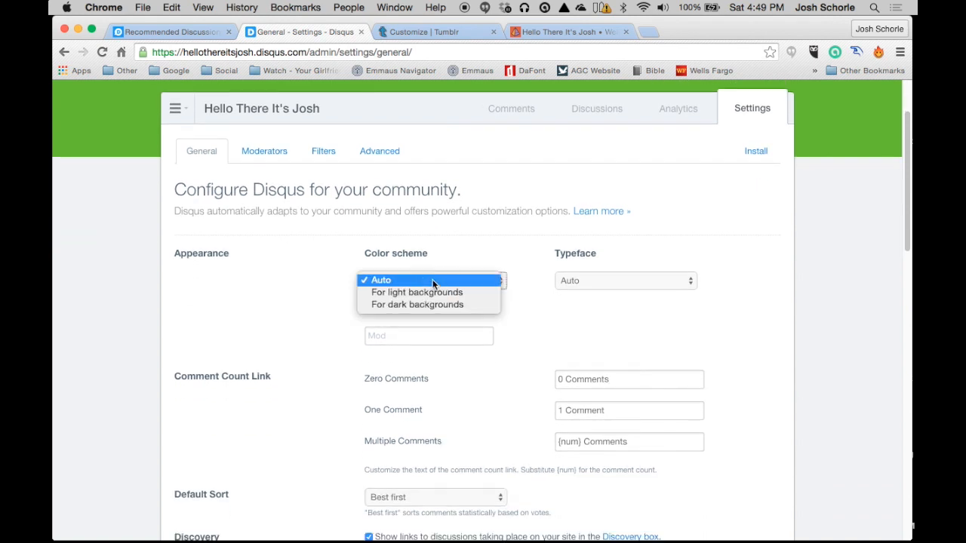
pyautogui.moveTo(433, 304)
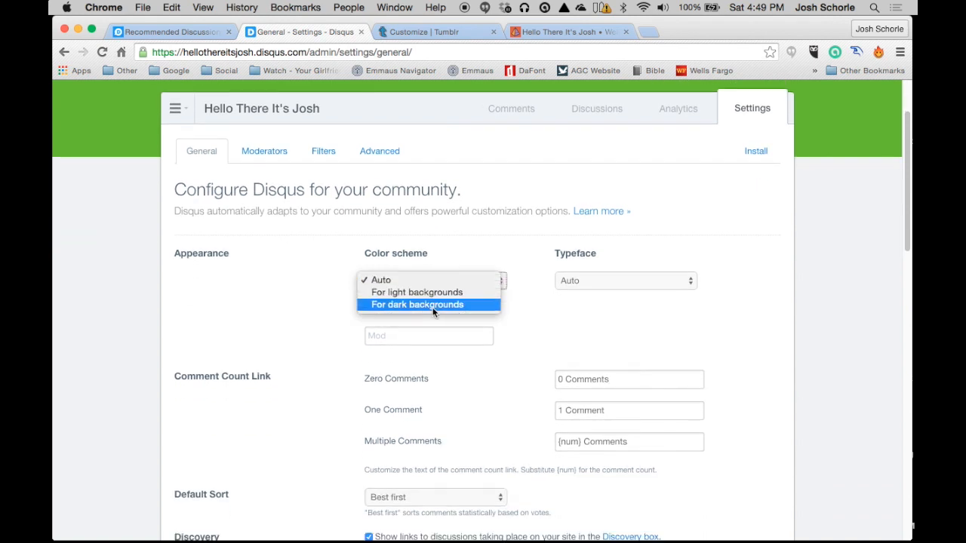
pyautogui.moveTo(429, 292)
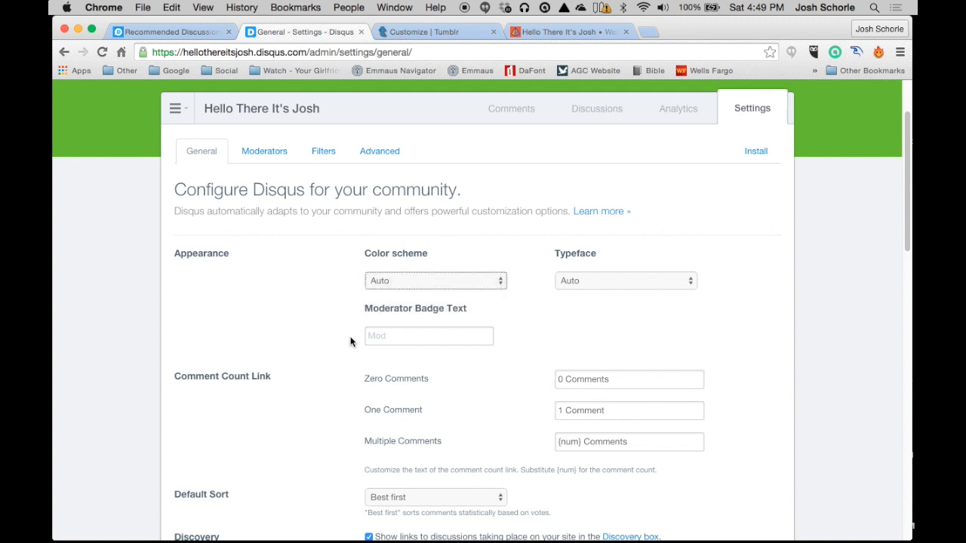
# Step: Set the Moderator Badge Text to Admin using the autocomplete suggestion
pyautogui.scroll(-3)
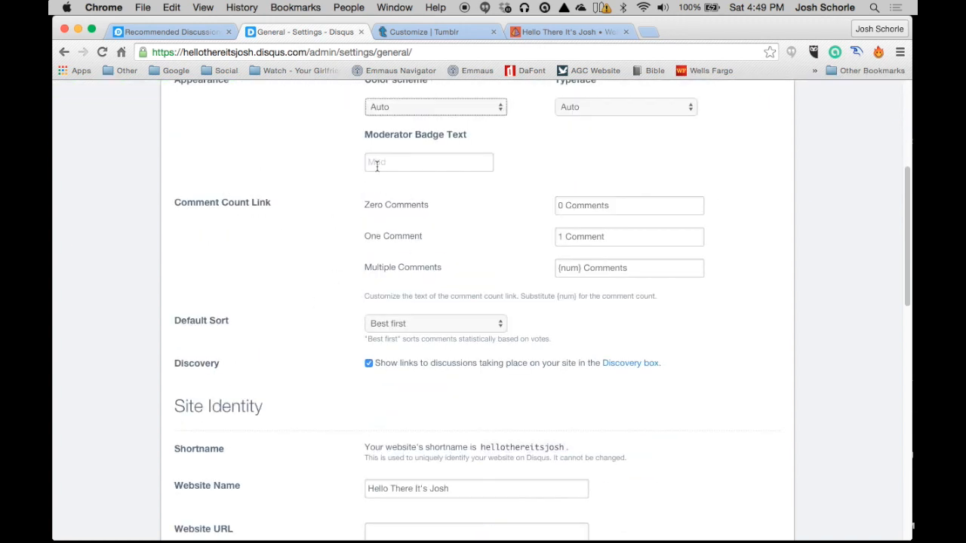
pyautogui.write('Adm')
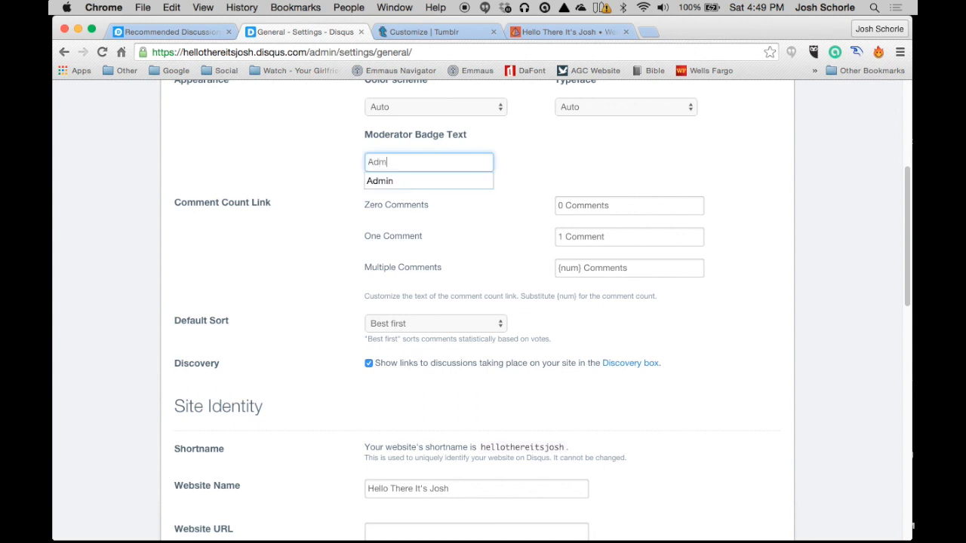
pyautogui.click(379, 180)
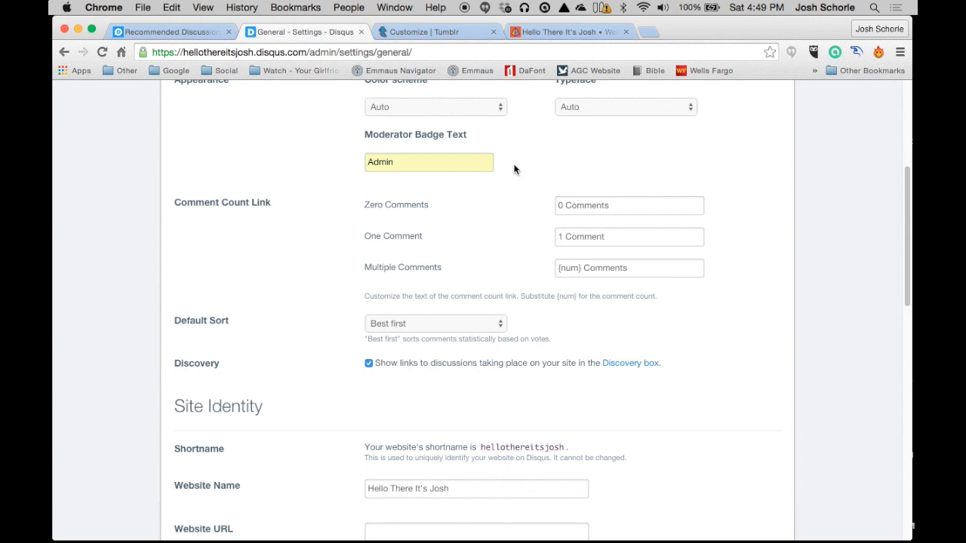
pyautogui.scroll(-3)
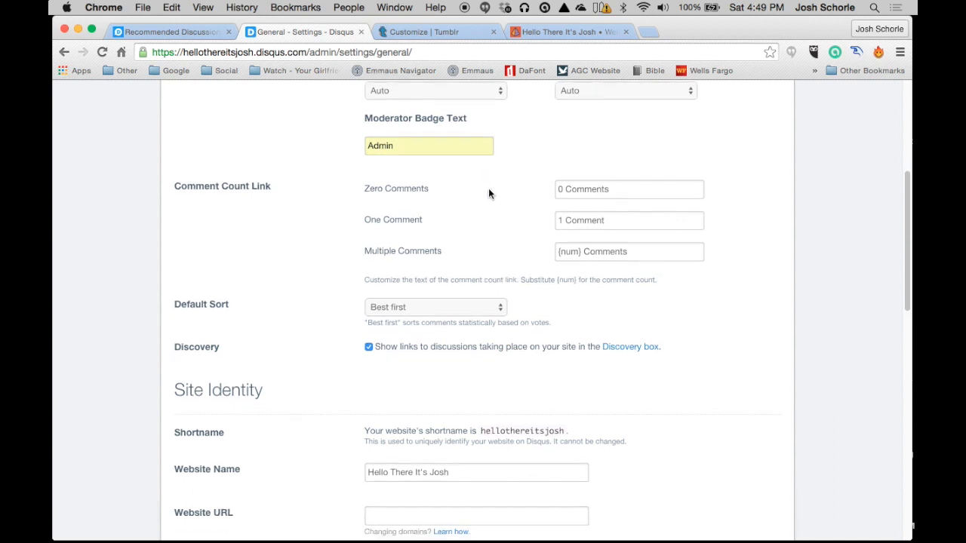
pyautogui.scroll(-3)
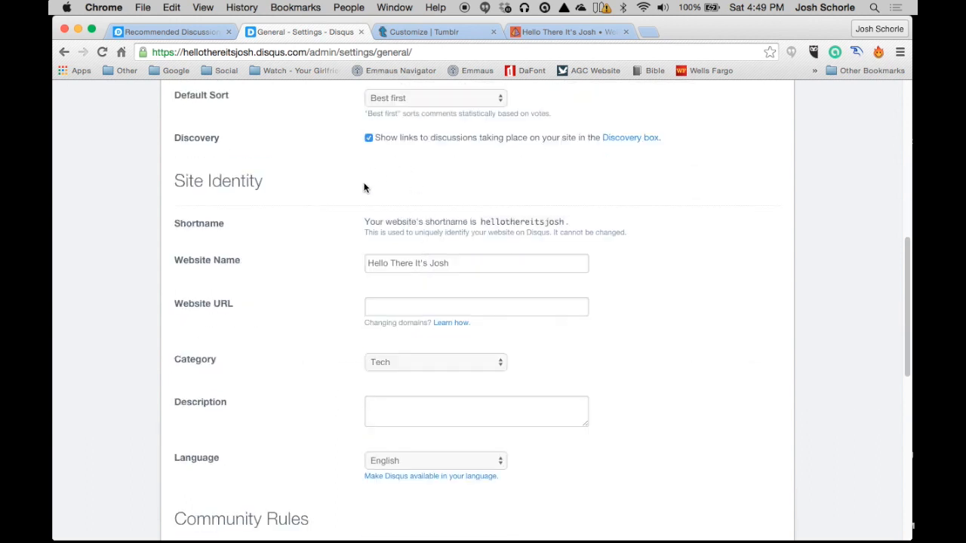
# Step: Scroll through the General settings past the website URL field
pyautogui.click(475, 307)
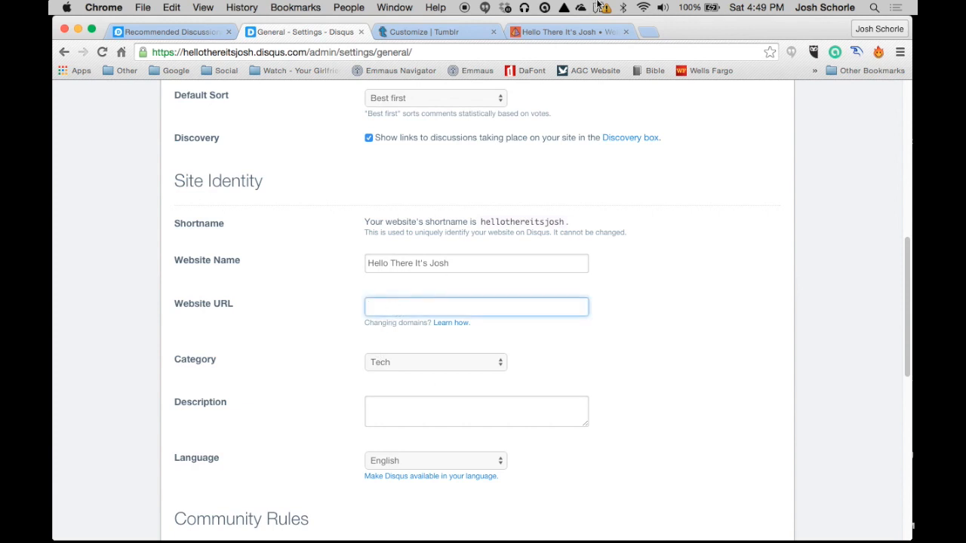
pyautogui.click(565, 32)
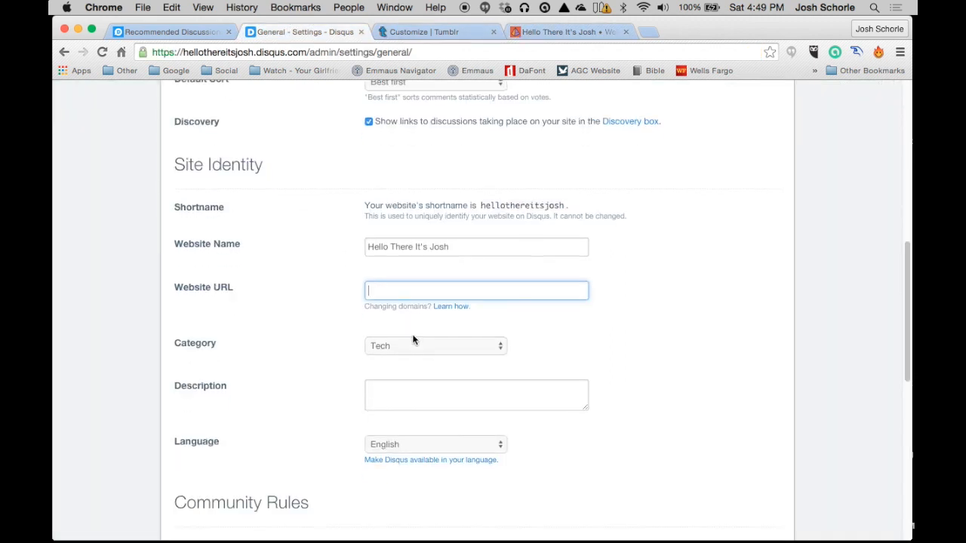
pyautogui.scroll(-3)
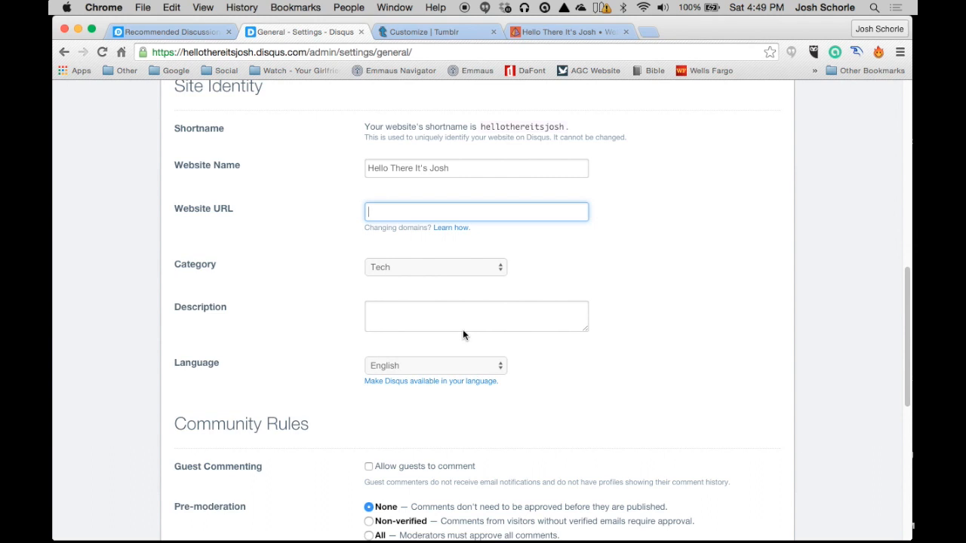
pyautogui.scroll(-3)
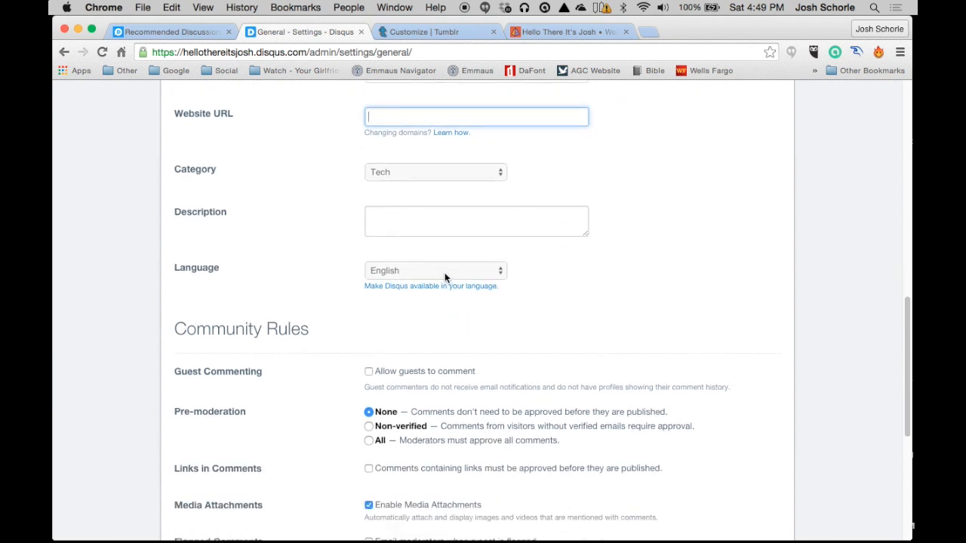
pyautogui.scroll(-3)
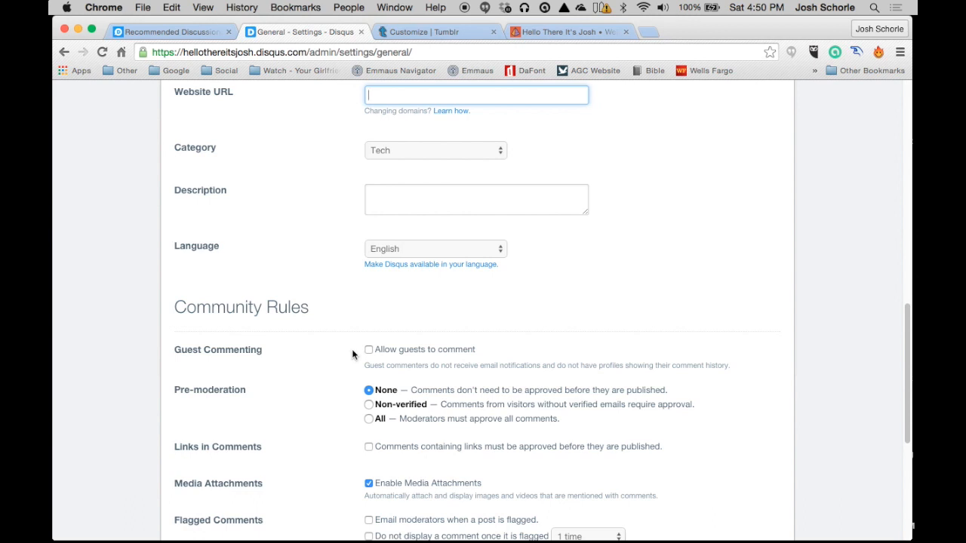
# Step: Allow guest commenting and save the general settings changes
pyautogui.click(369, 349)
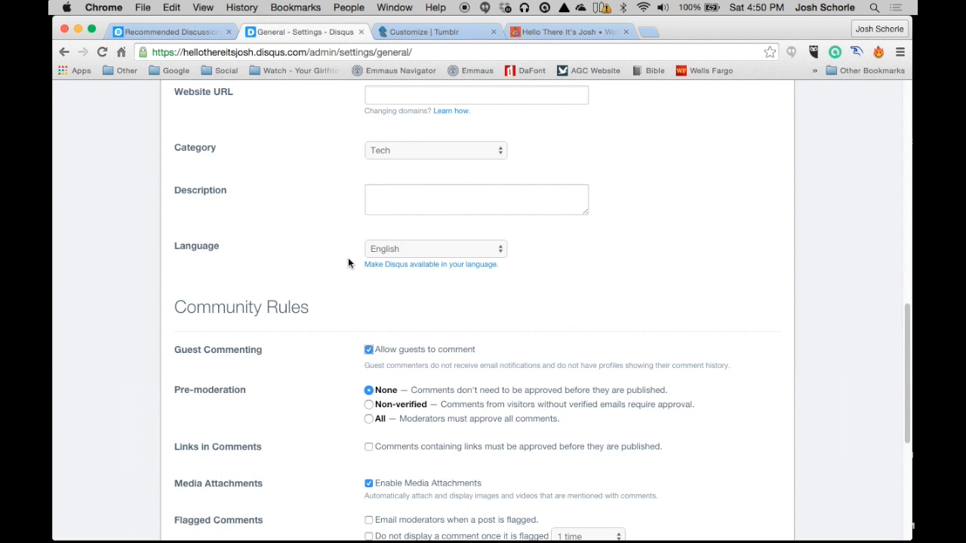
pyautogui.moveTo(246, 269)
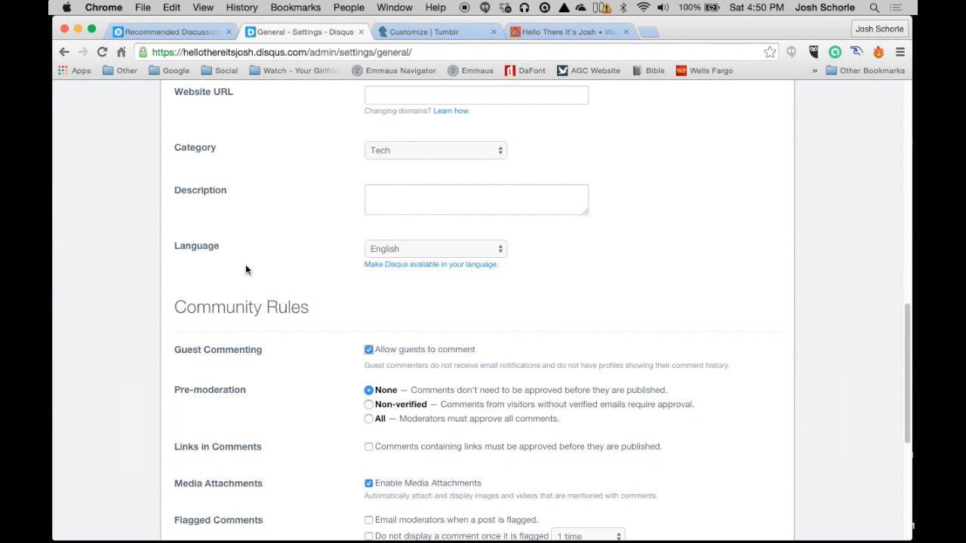
pyautogui.moveTo(238, 239)
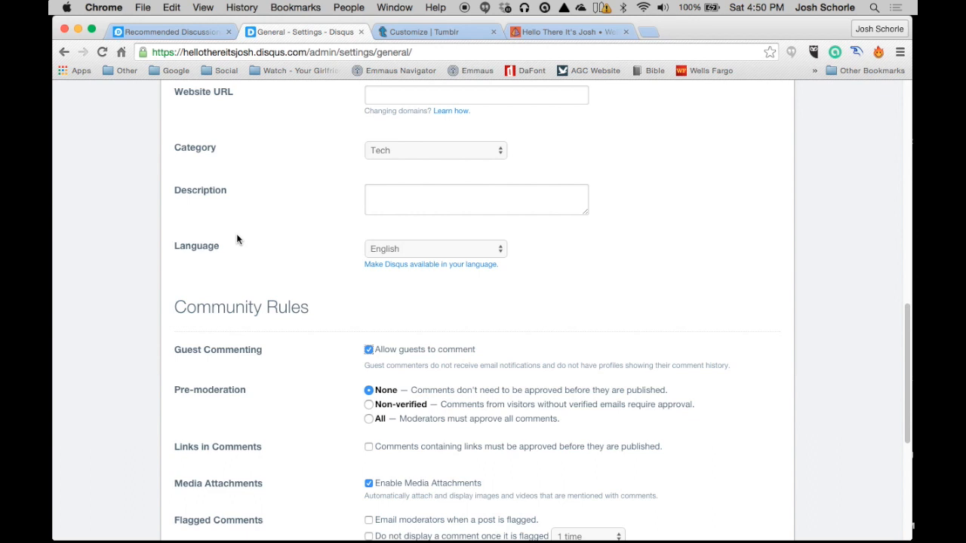
pyautogui.moveTo(341, 240)
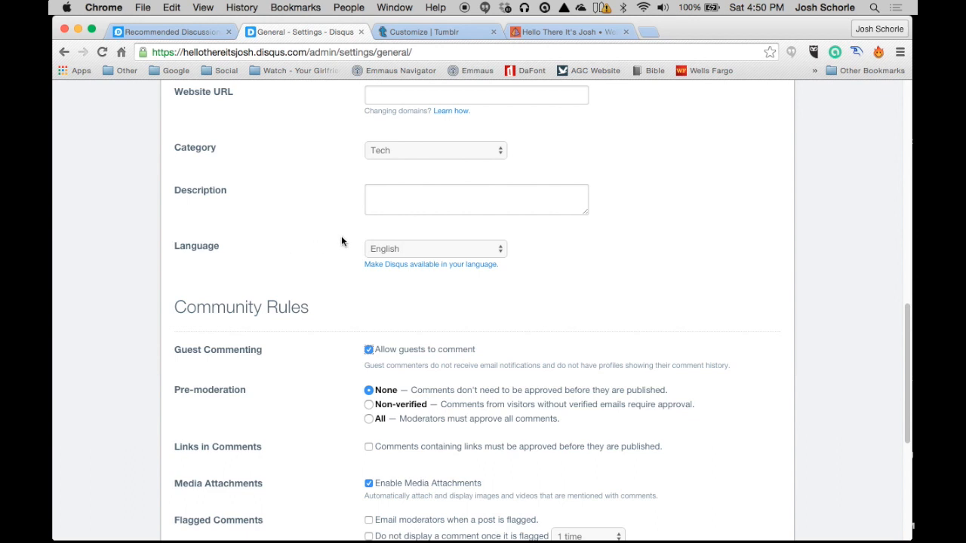
pyautogui.moveTo(351, 174)
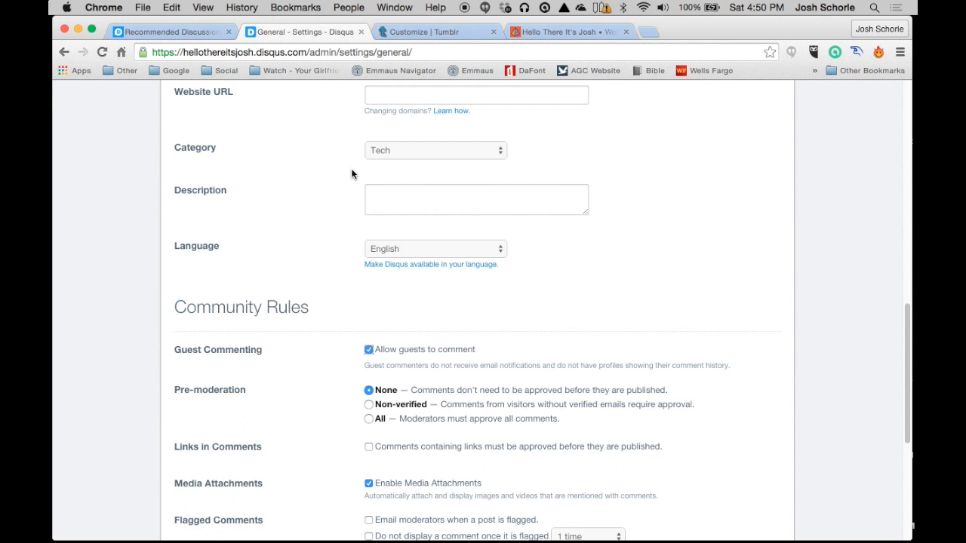
pyautogui.moveTo(359, 196)
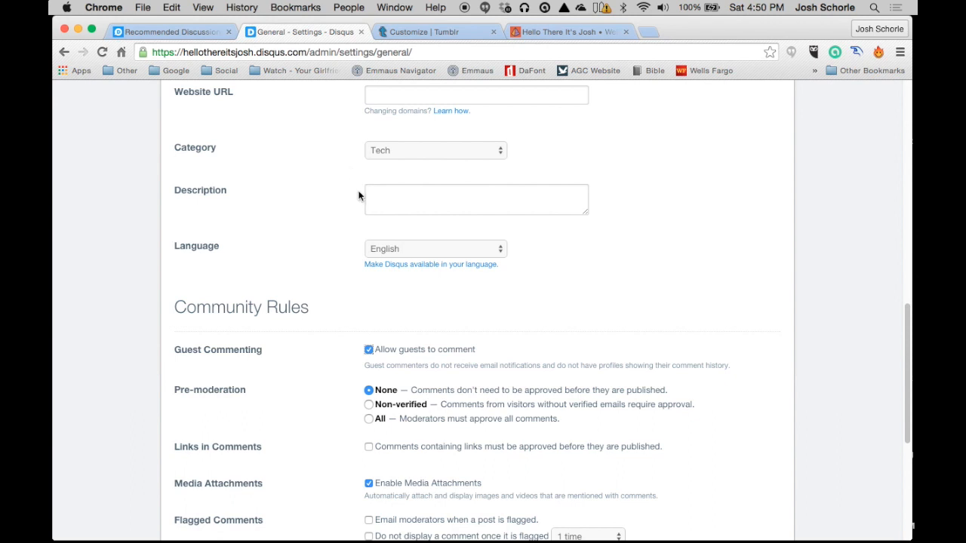
pyautogui.scroll(-3)
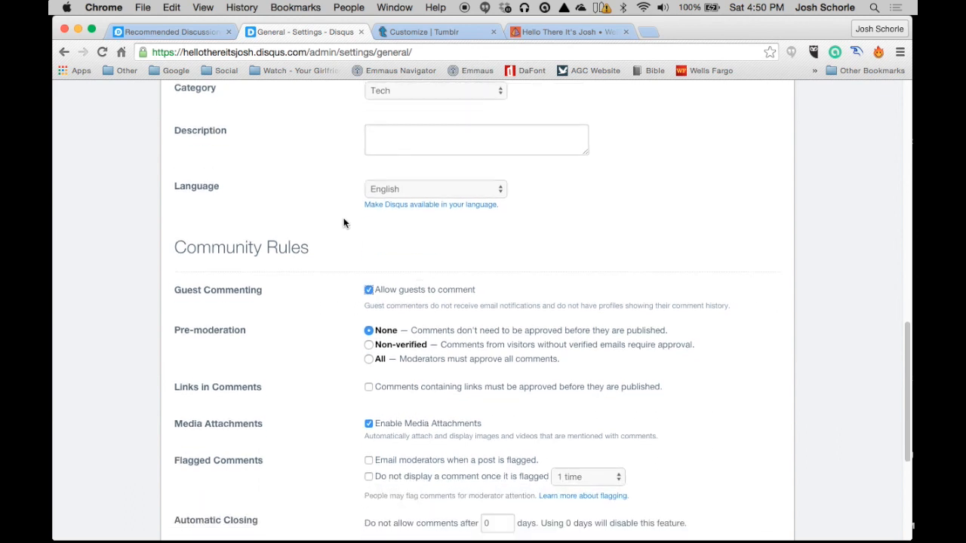
pyautogui.scroll(-3)
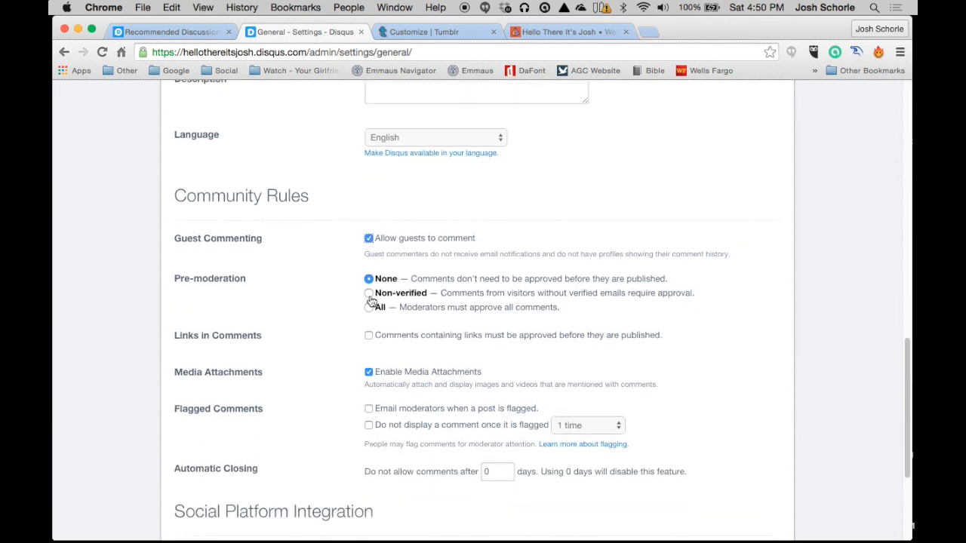
pyautogui.moveTo(364, 339)
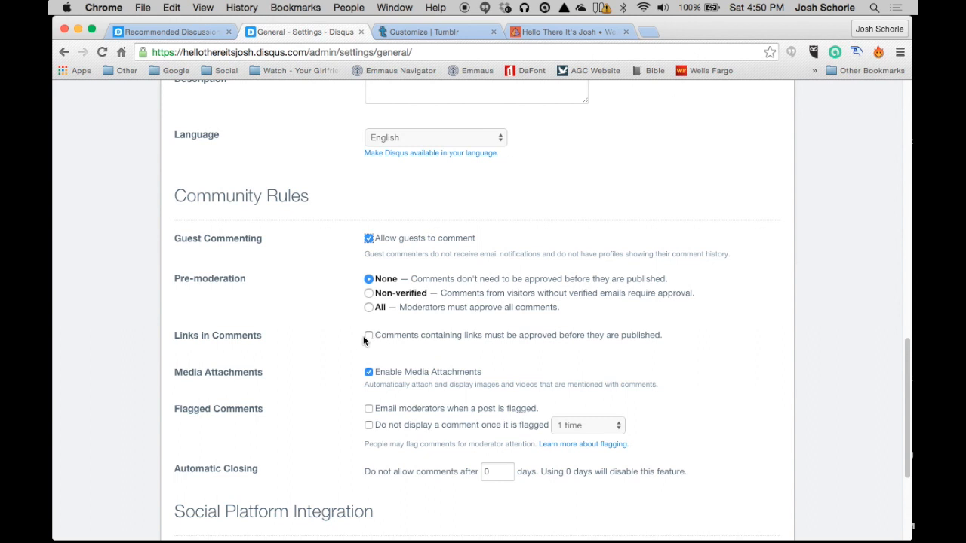
pyautogui.moveTo(333, 343)
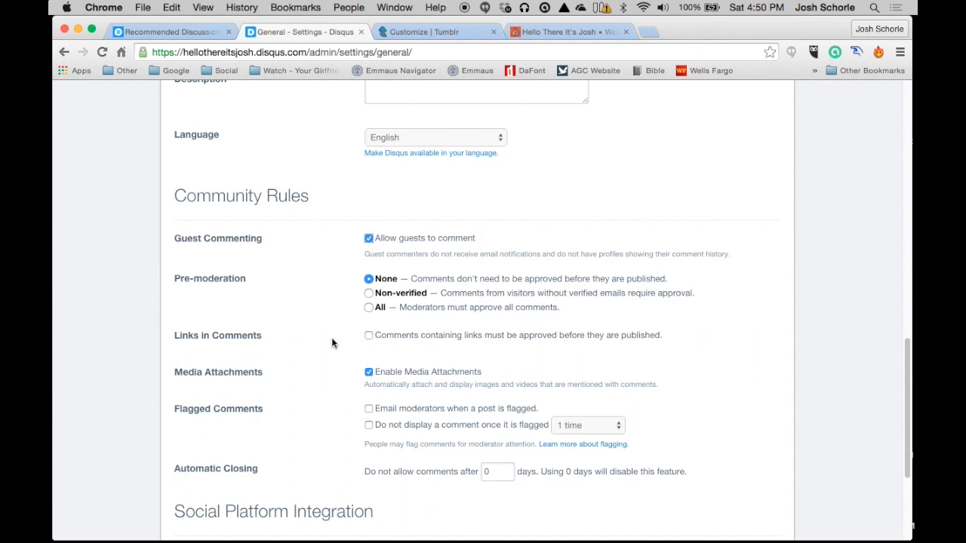
pyautogui.moveTo(321, 335)
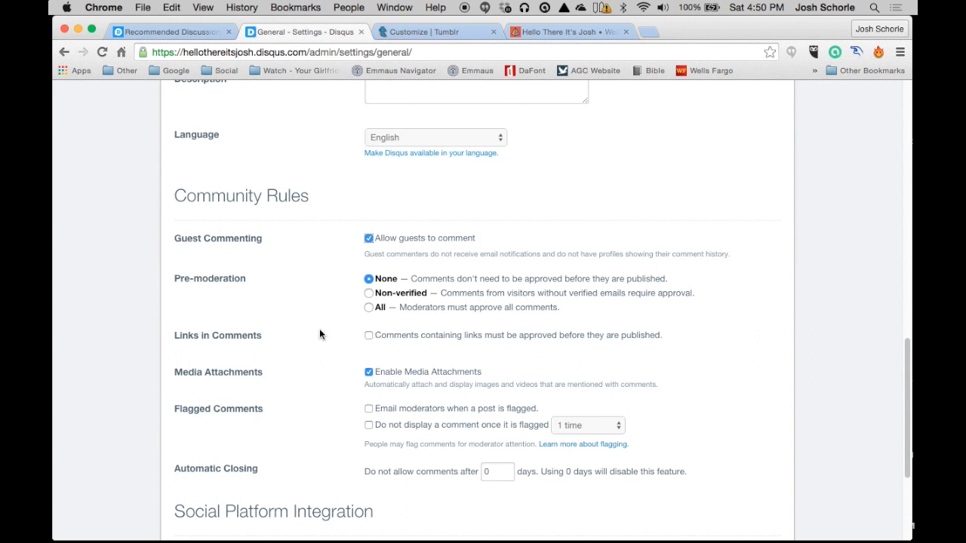
pyautogui.scroll(-3)
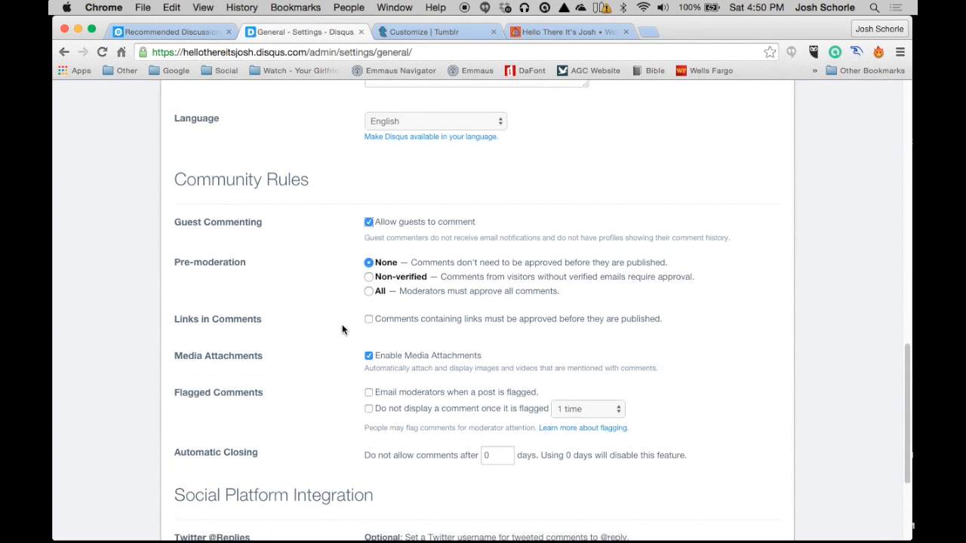
pyautogui.scroll(-3)
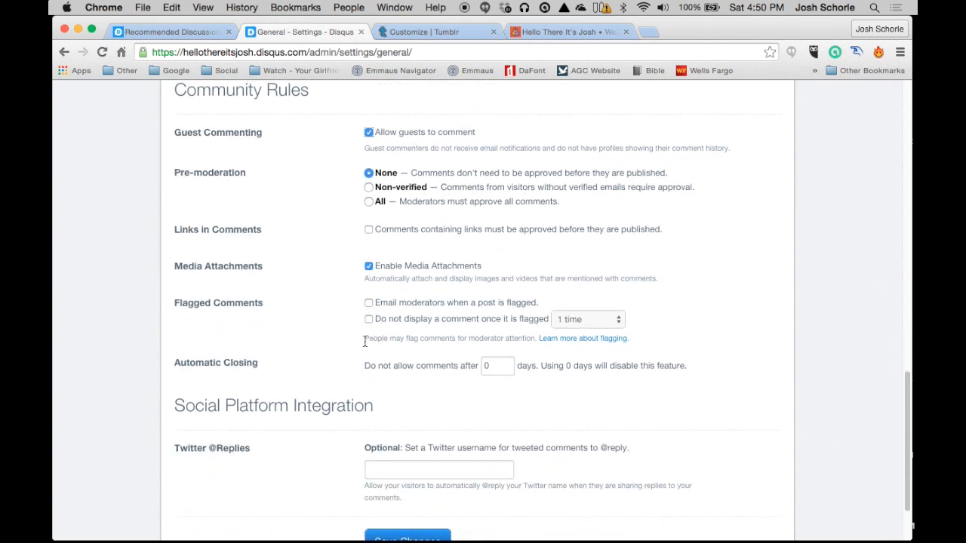
pyautogui.scroll(-3)
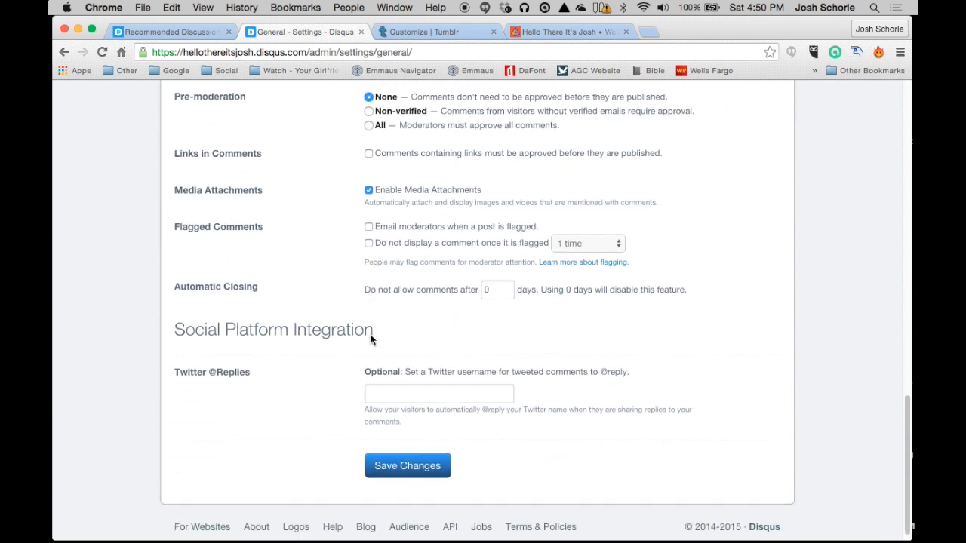
pyautogui.click(406, 465)
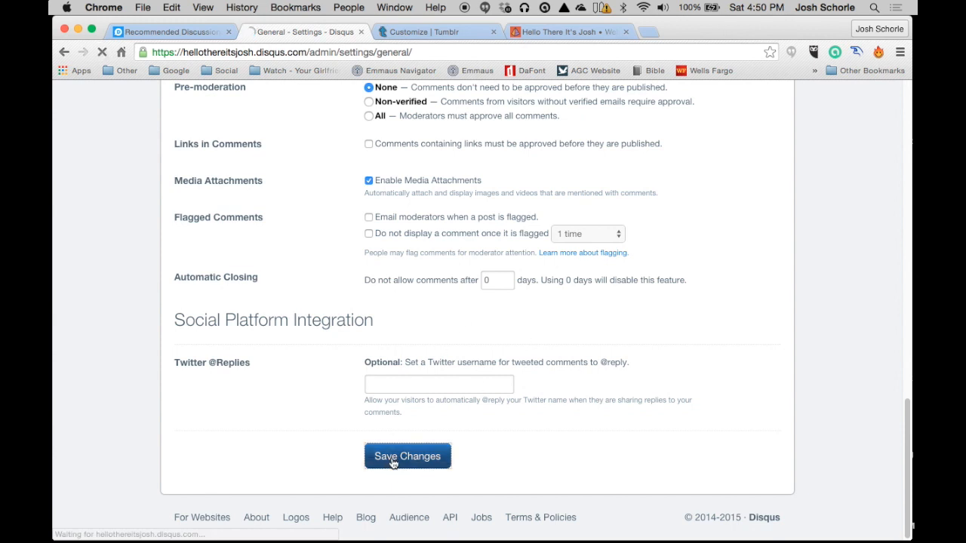
# Step: View the Moderators tab, then scroll the Filters tab's empty restricted-words list
pyautogui.click(407, 456)
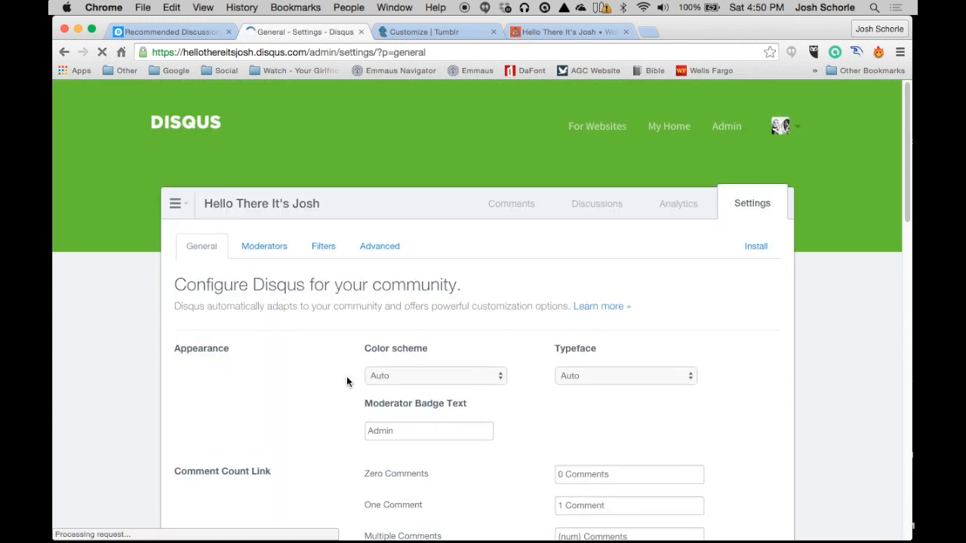
pyautogui.click(264, 246)
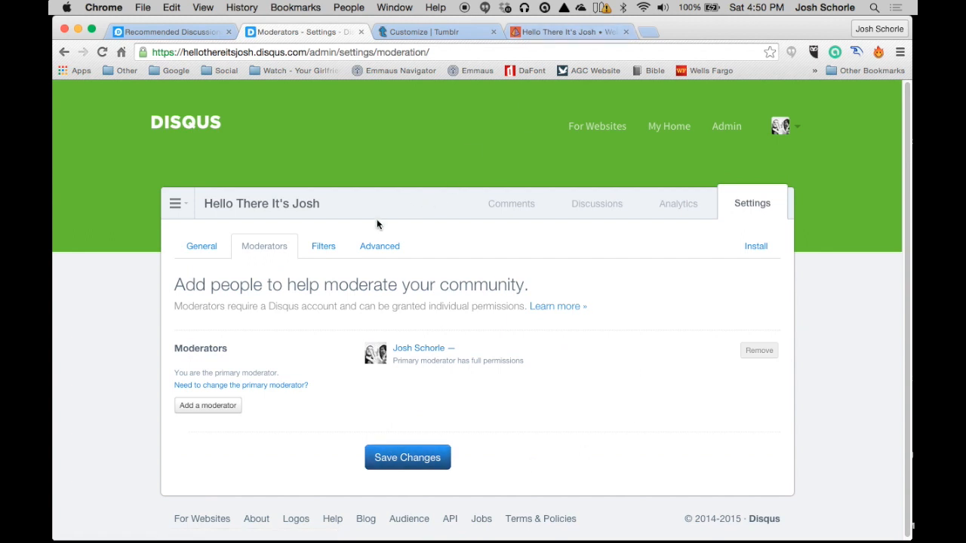
pyautogui.click(322, 246)
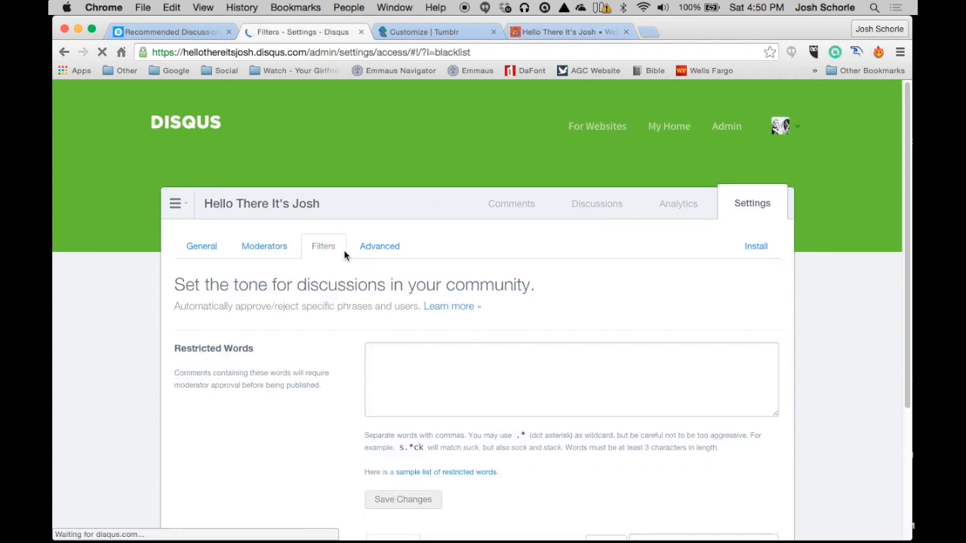
pyautogui.scroll(-3)
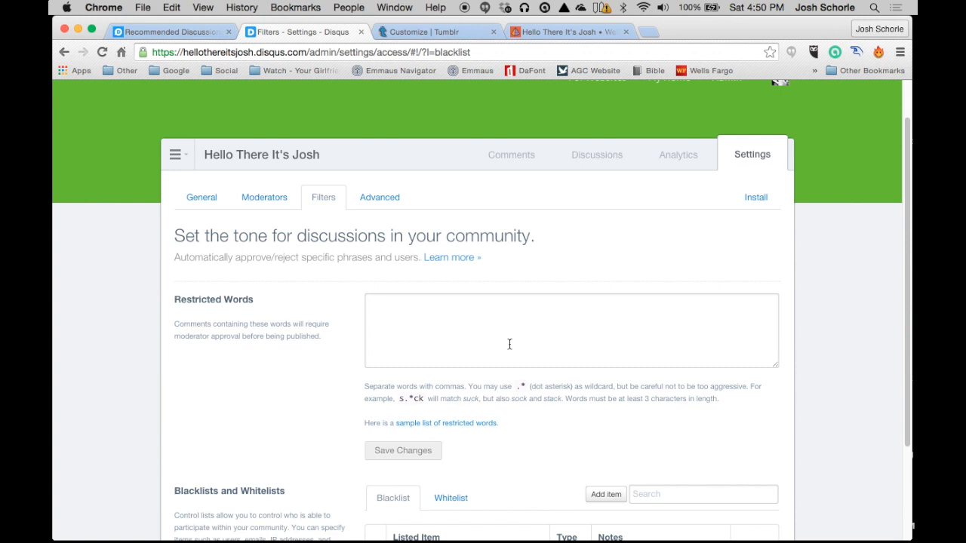
pyautogui.scroll(-3)
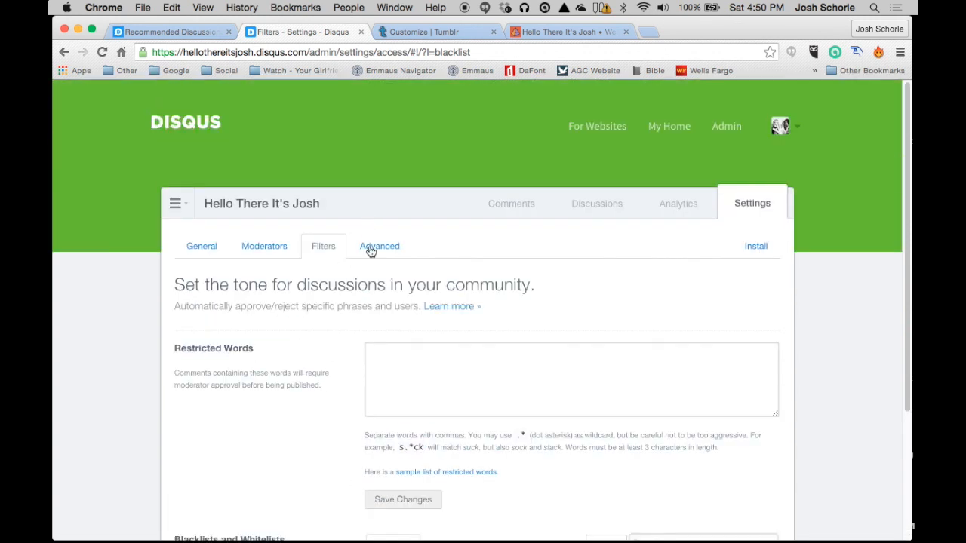
# Step: Review the Advanced settings: default avatar, General category, empty trusted domains, tracking, Delete from Disqus
pyautogui.click(379, 246)
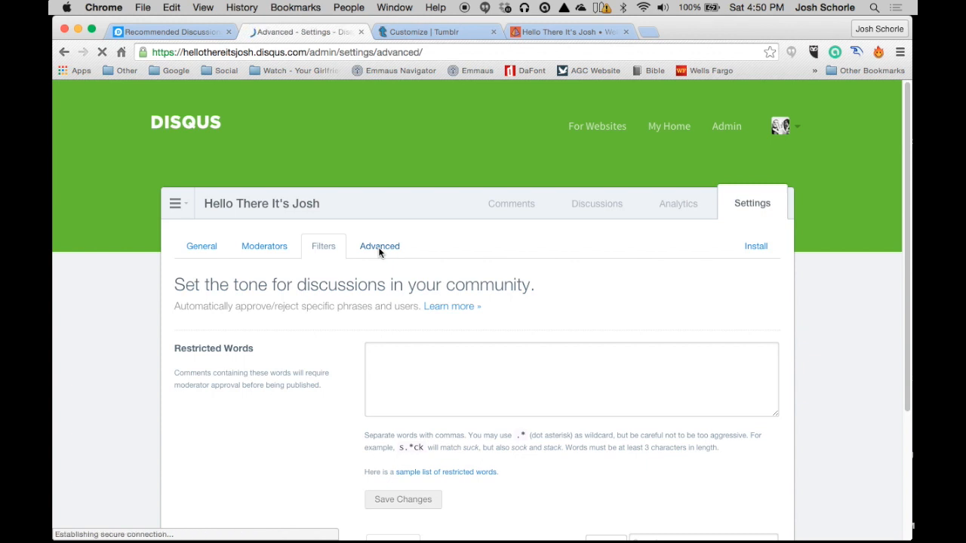
pyautogui.click(379, 246)
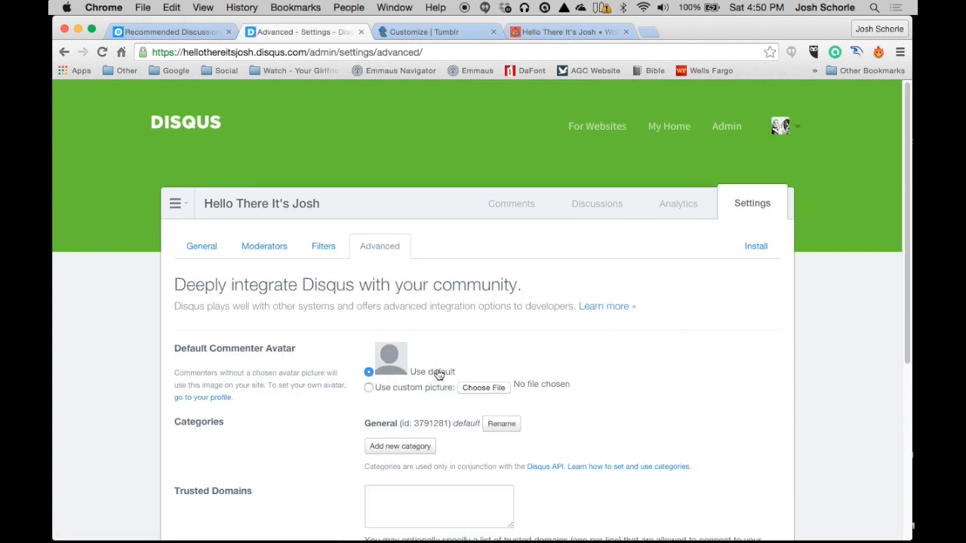
pyautogui.scroll(-3)
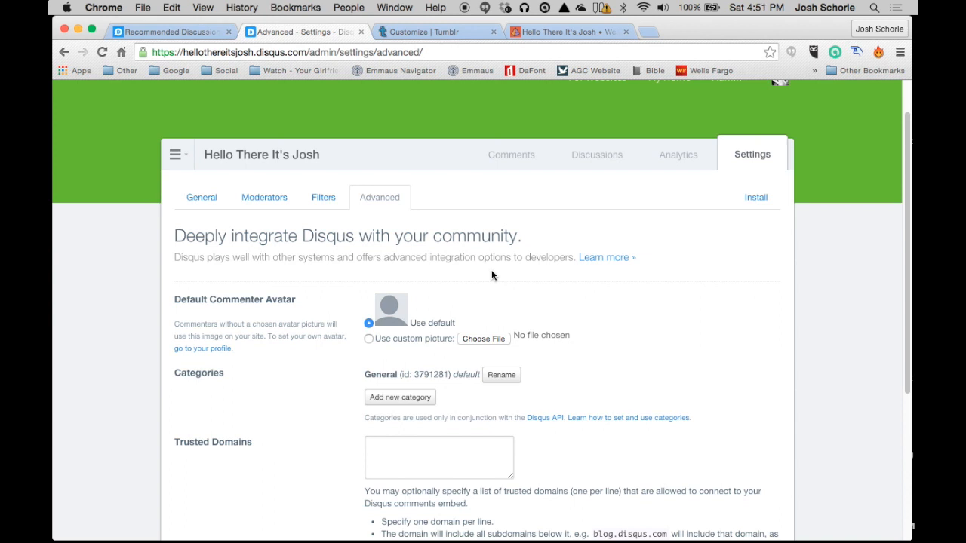
pyautogui.scroll(-3)
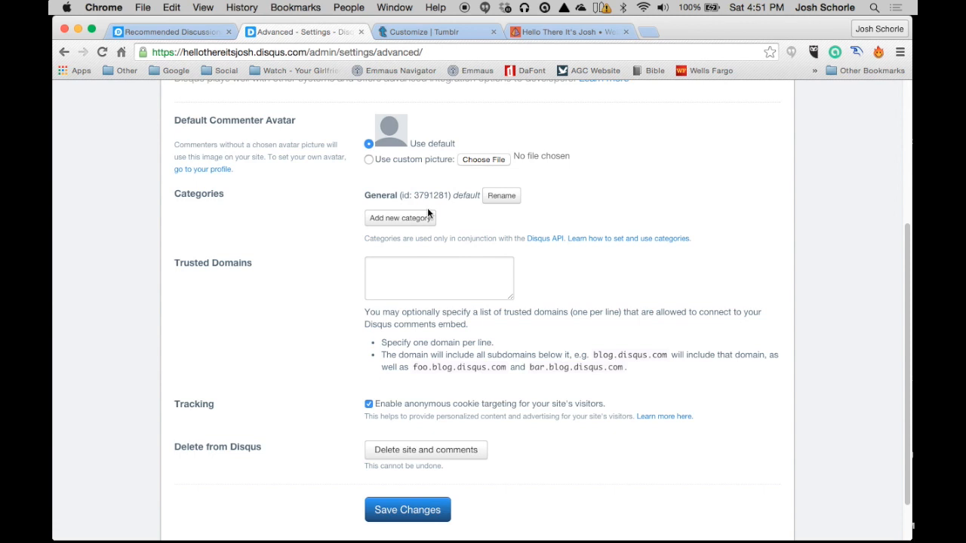
pyautogui.moveTo(416, 269)
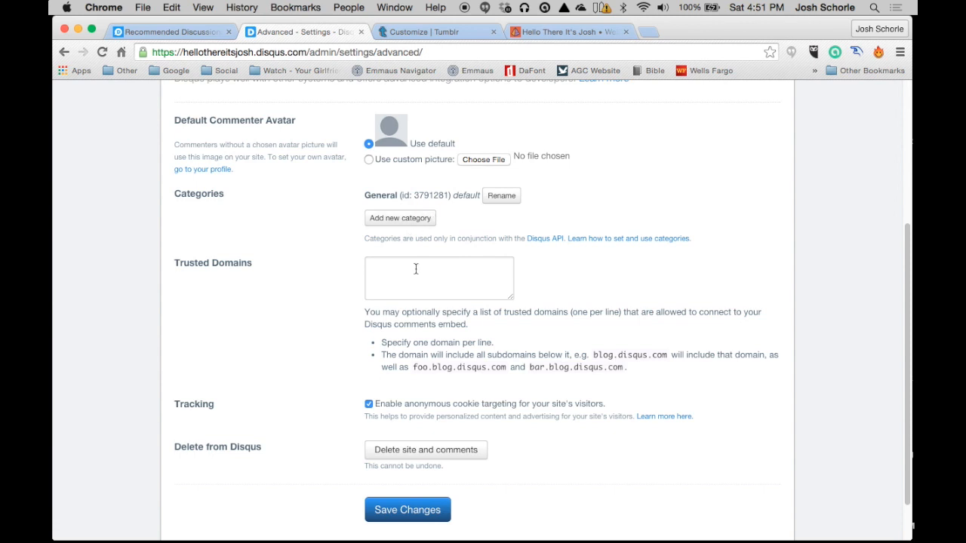
pyautogui.scroll(-3)
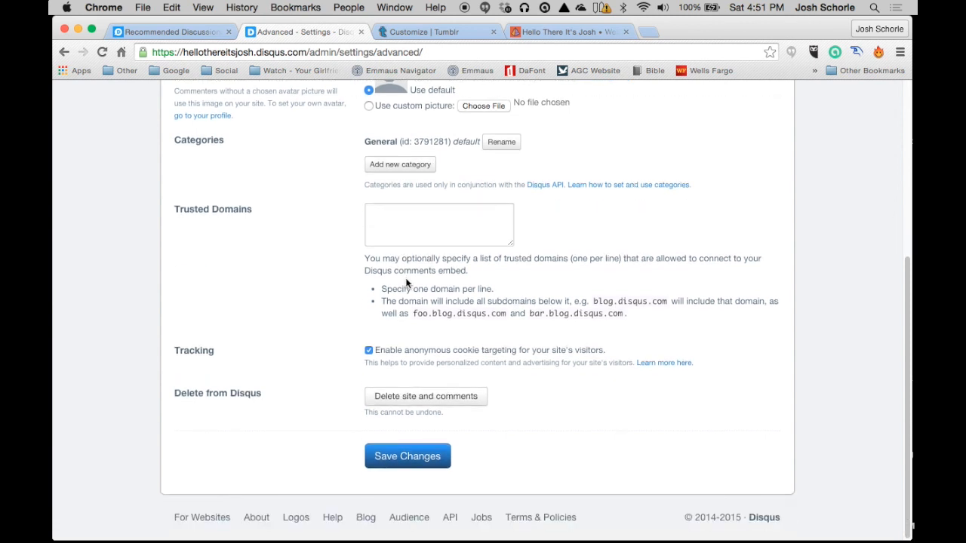
pyautogui.moveTo(520, 378)
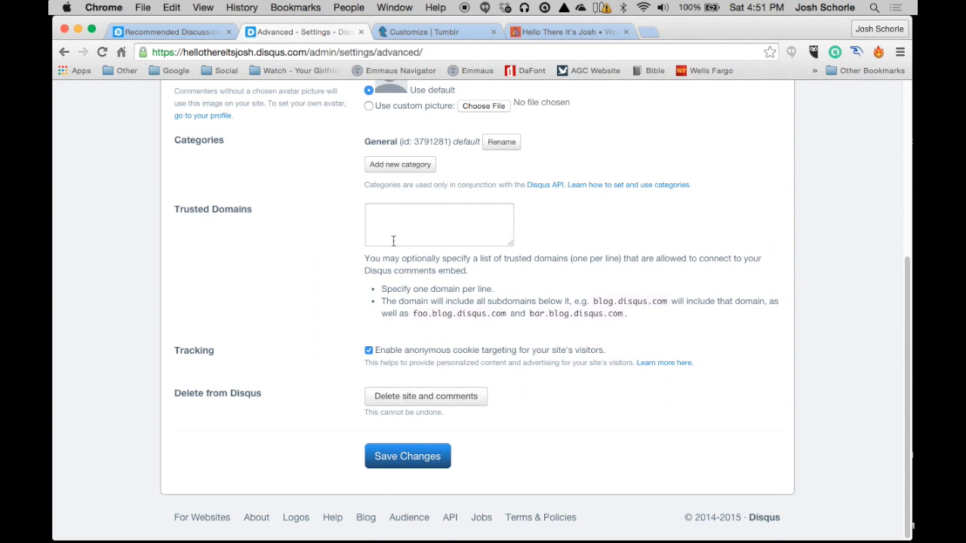
pyautogui.moveTo(410, 401)
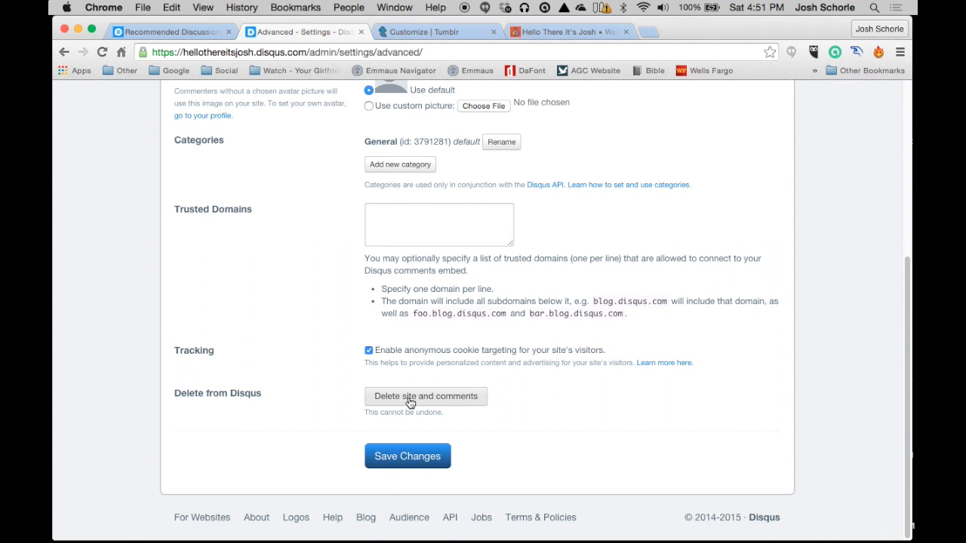
pyautogui.click(409, 401)
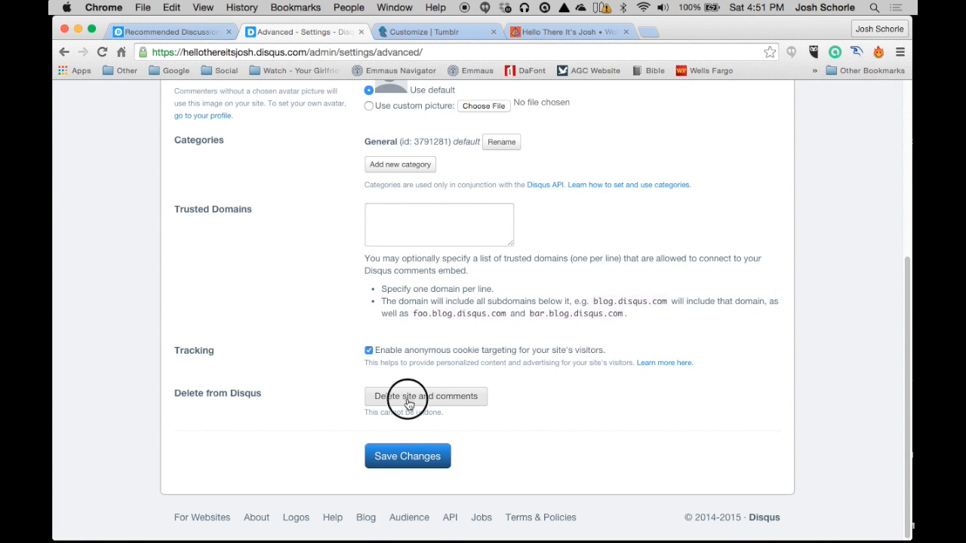
pyautogui.click(424, 396)
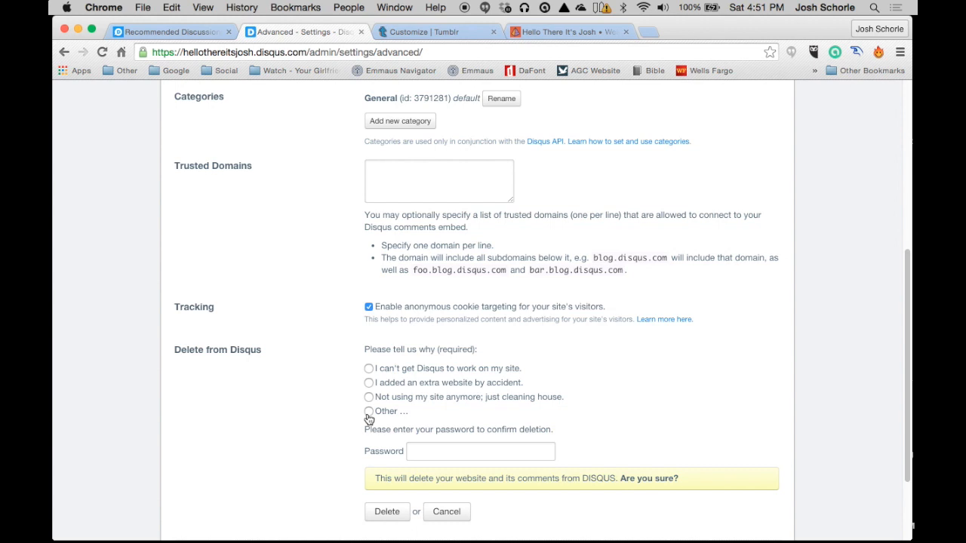
pyautogui.scroll(-3)
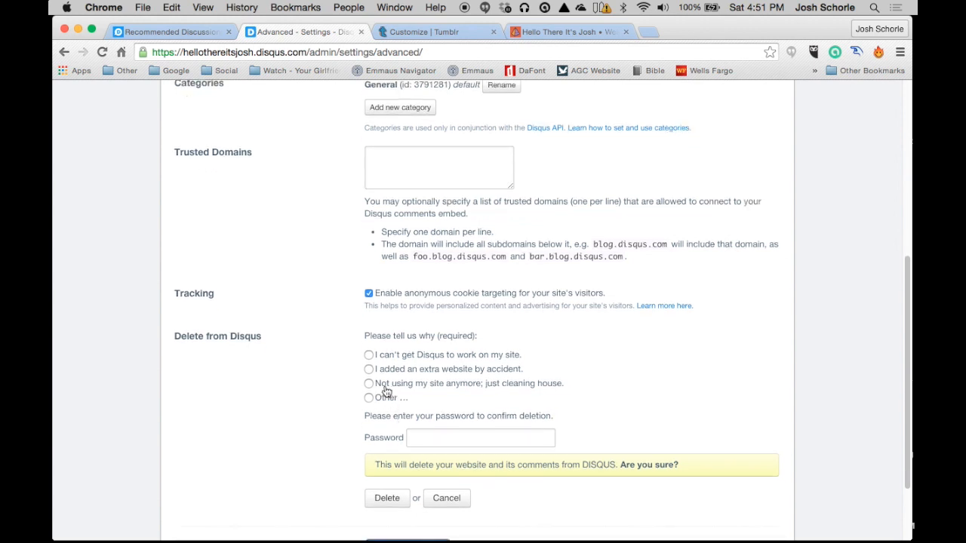
pyautogui.moveTo(509, 357)
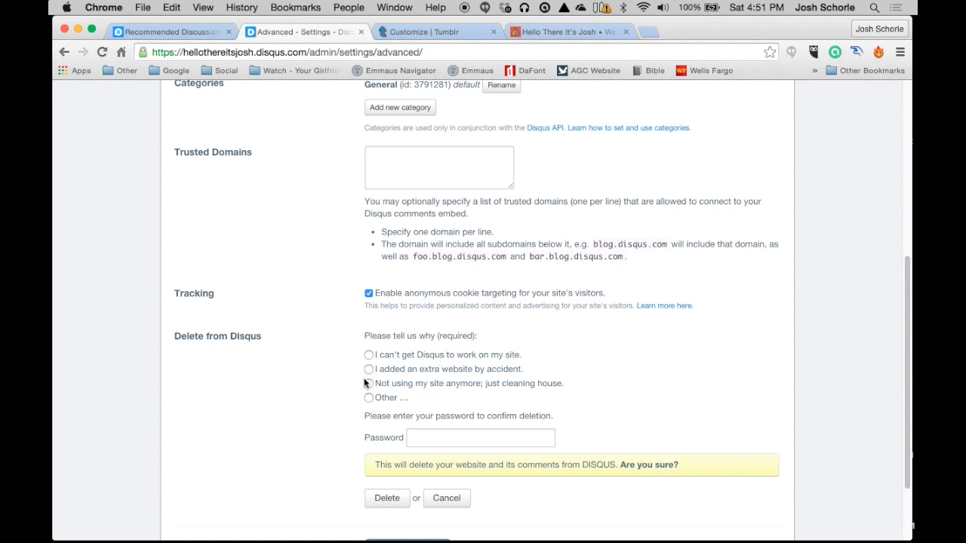
pyautogui.moveTo(428, 396)
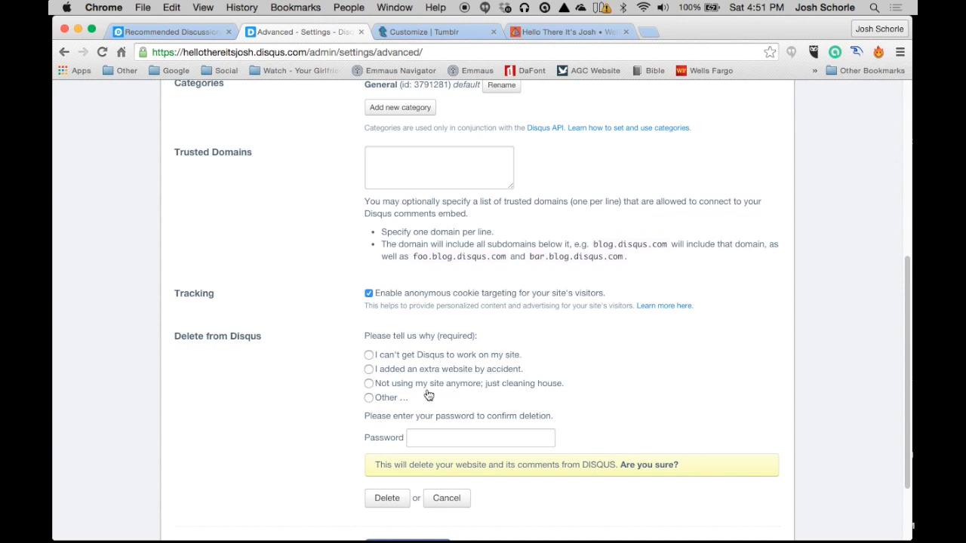
pyautogui.moveTo(528, 397)
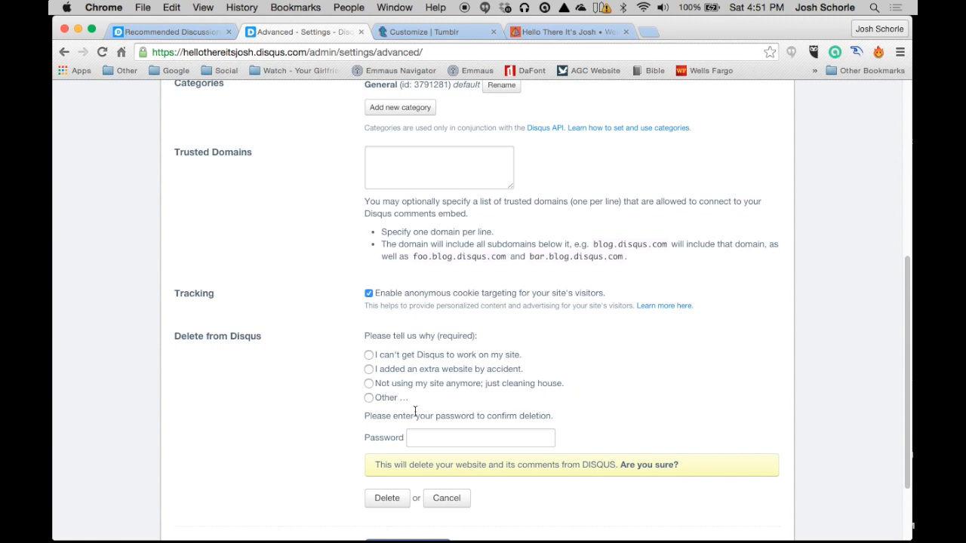
pyautogui.scroll(-3)
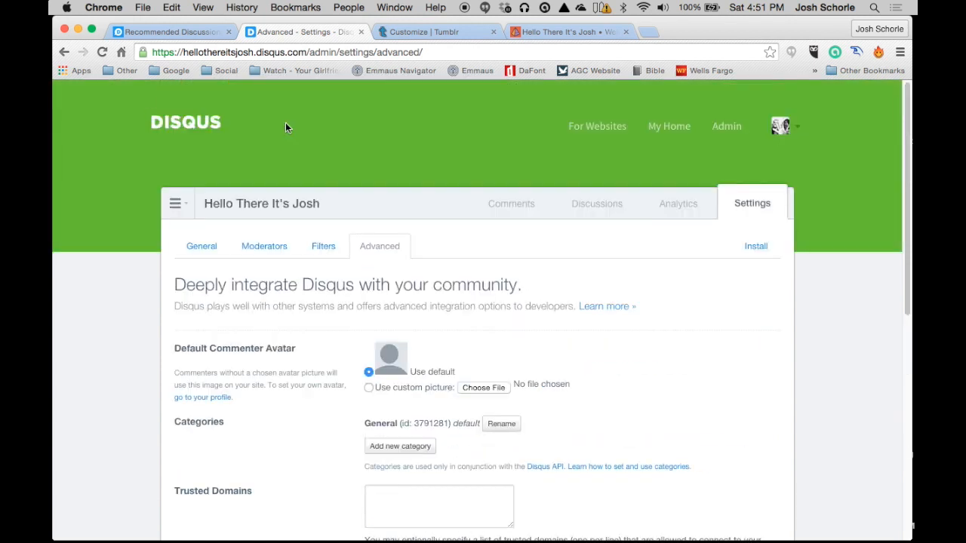
pyautogui.moveTo(354, 113)
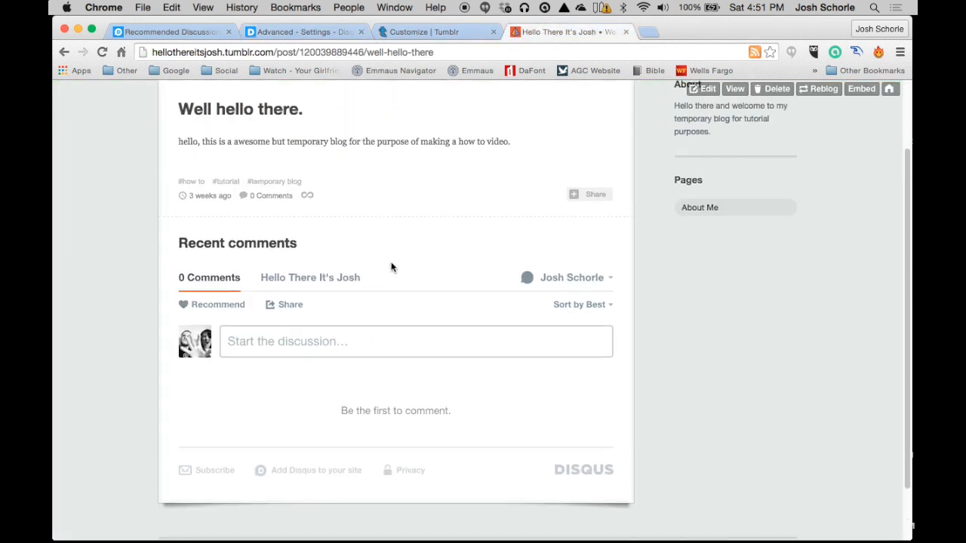
pyautogui.moveTo(390, 249)
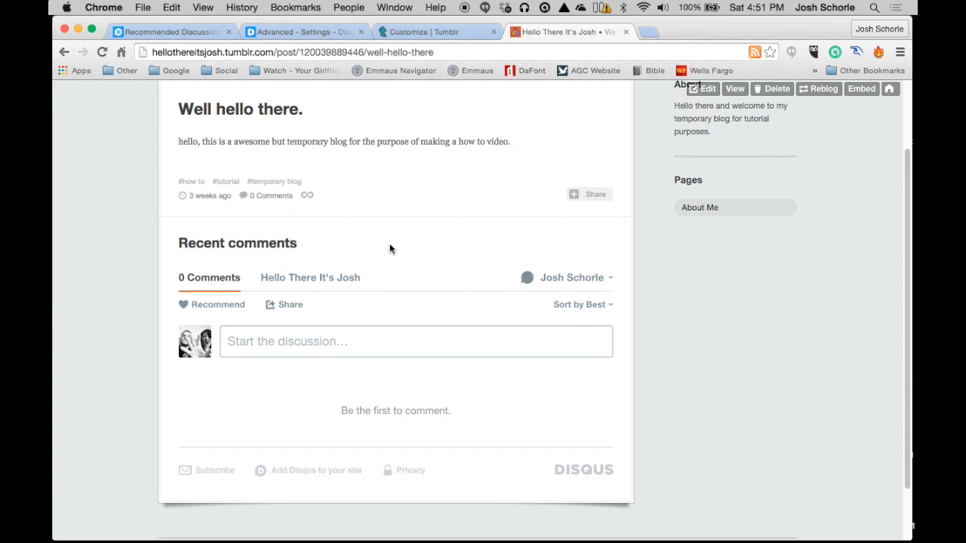